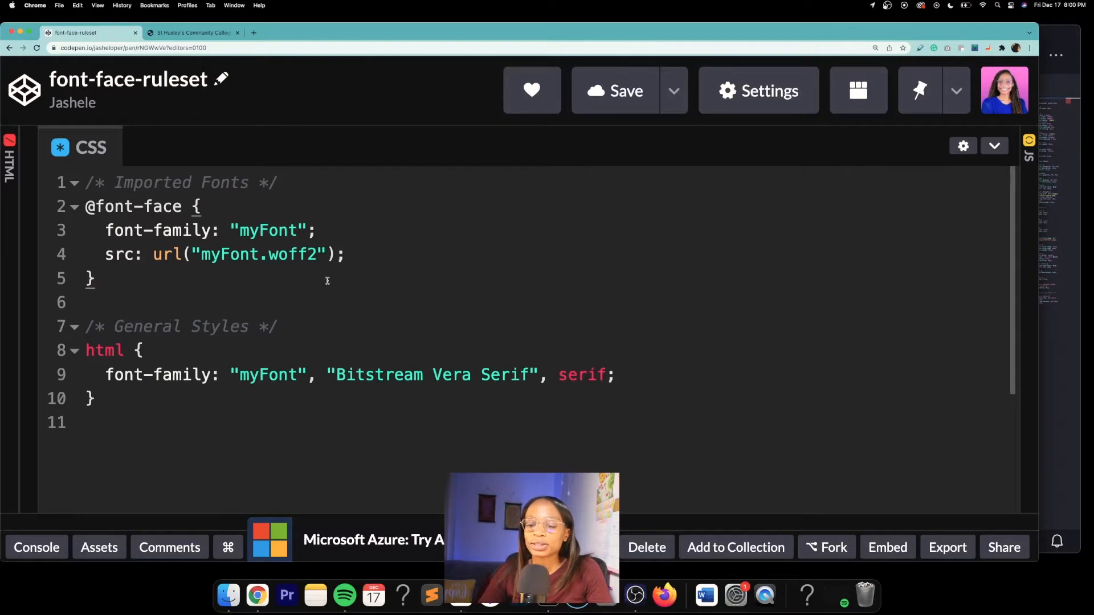
pyautogui.click(95, 278)
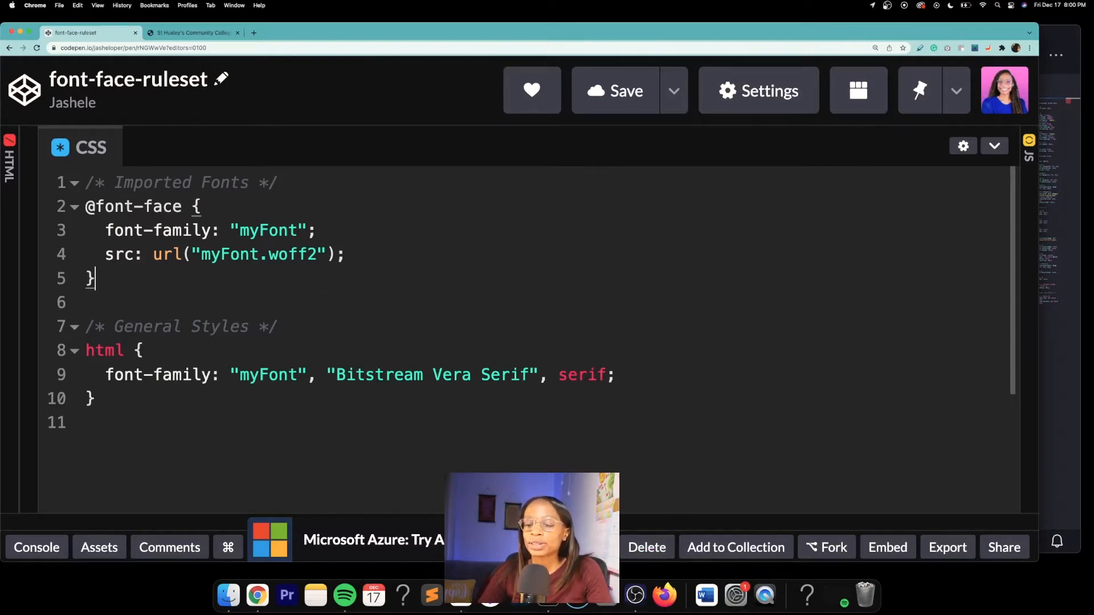
pyautogui.click(192, 32)
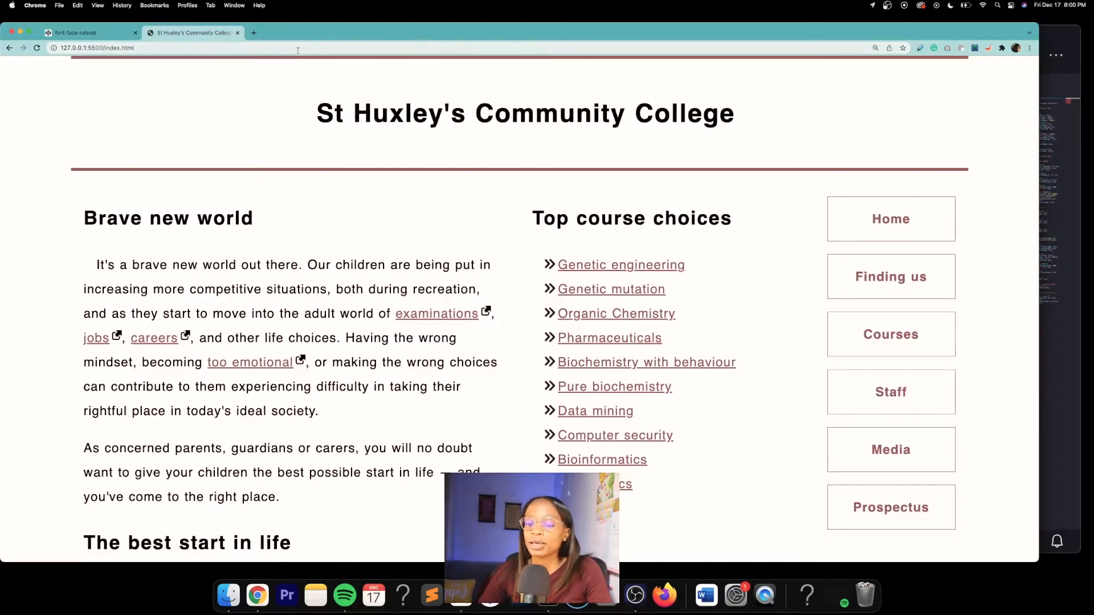
# Browse the Font Squirrel font list and open the Sinkin Sans font page
pyautogui.scroll(-3)
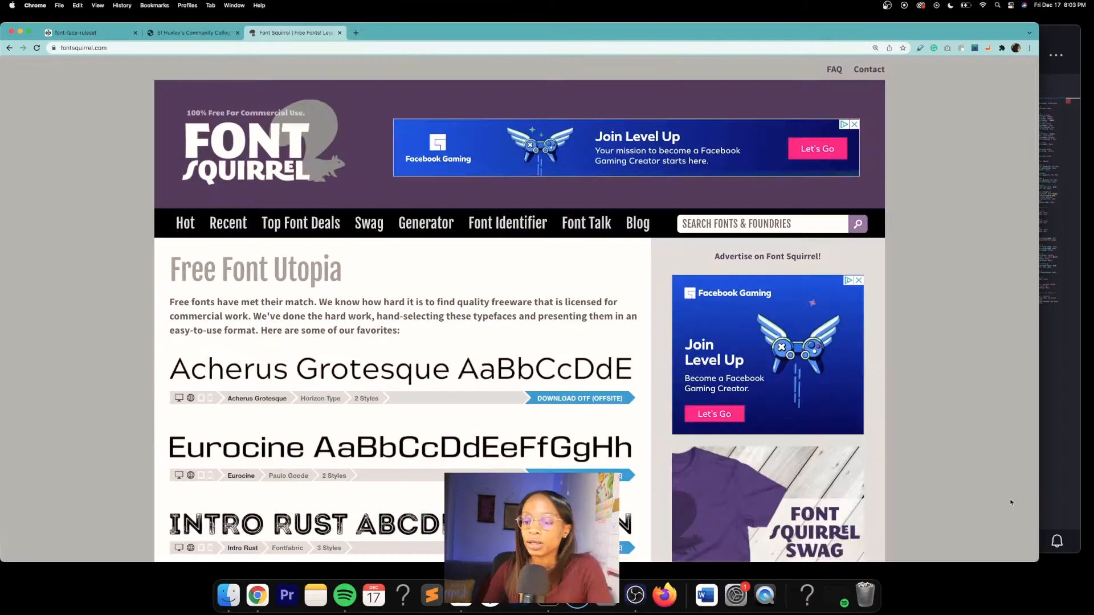
pyautogui.moveTo(63, 243)
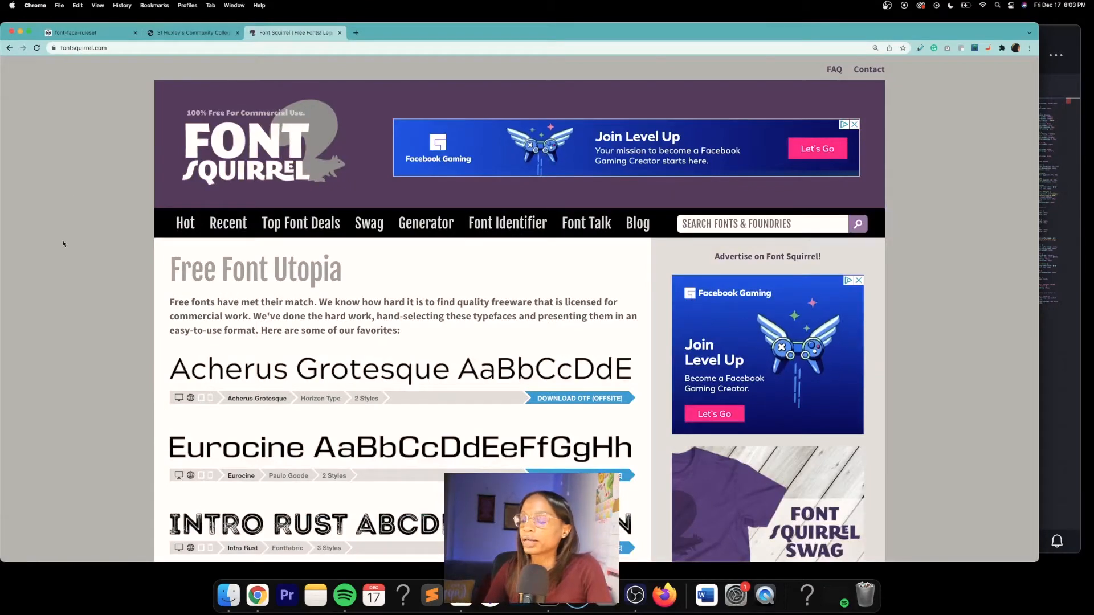
pyautogui.scroll(-3)
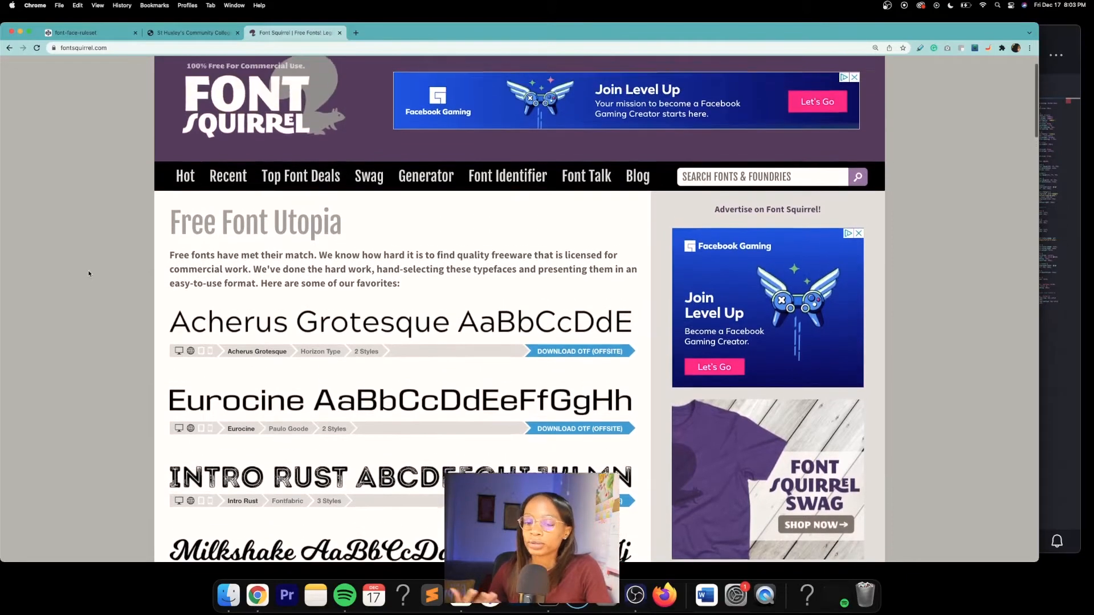
pyautogui.scroll(-3)
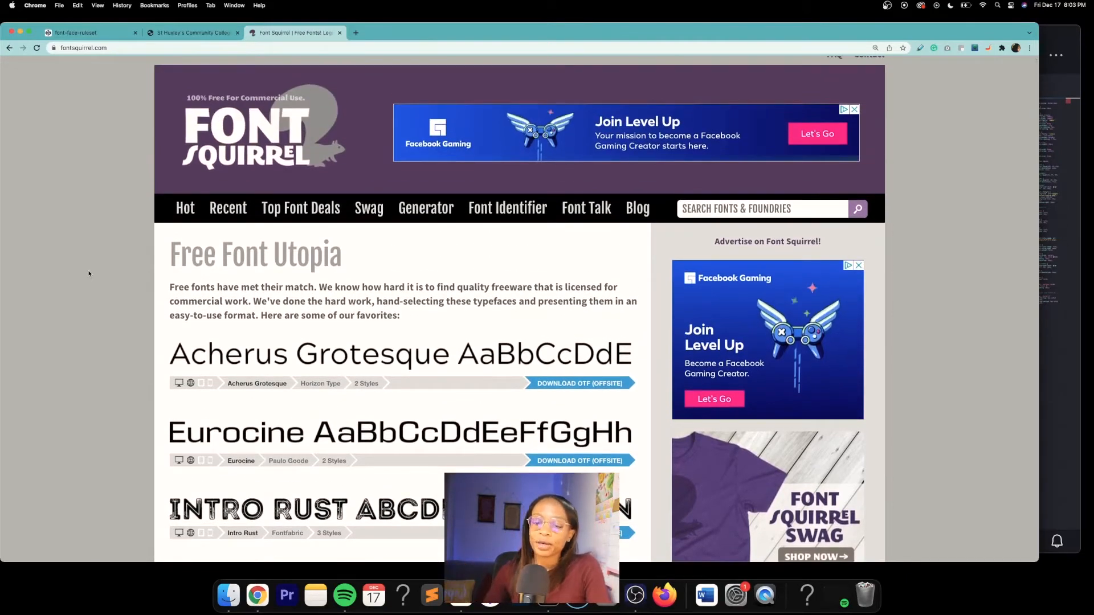
pyautogui.scroll(-3)
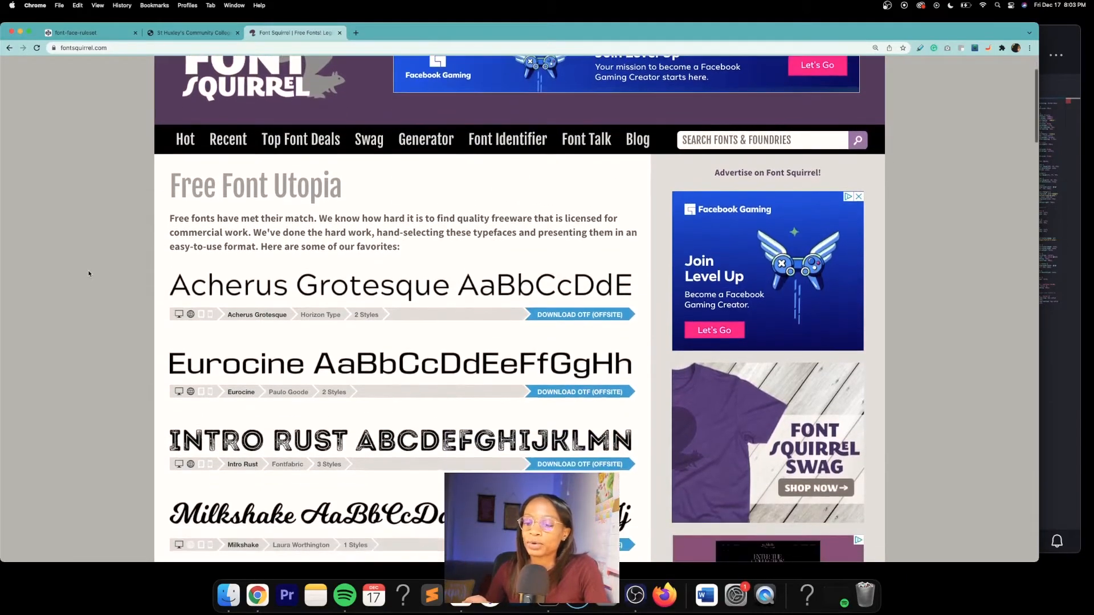
pyautogui.scroll(-3)
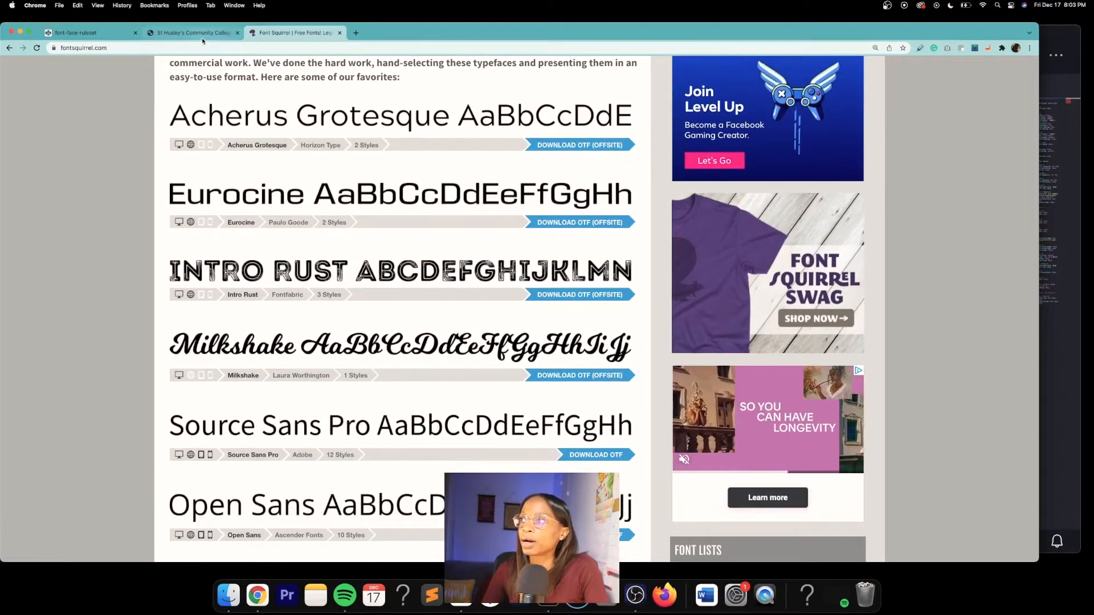
pyautogui.click(191, 32)
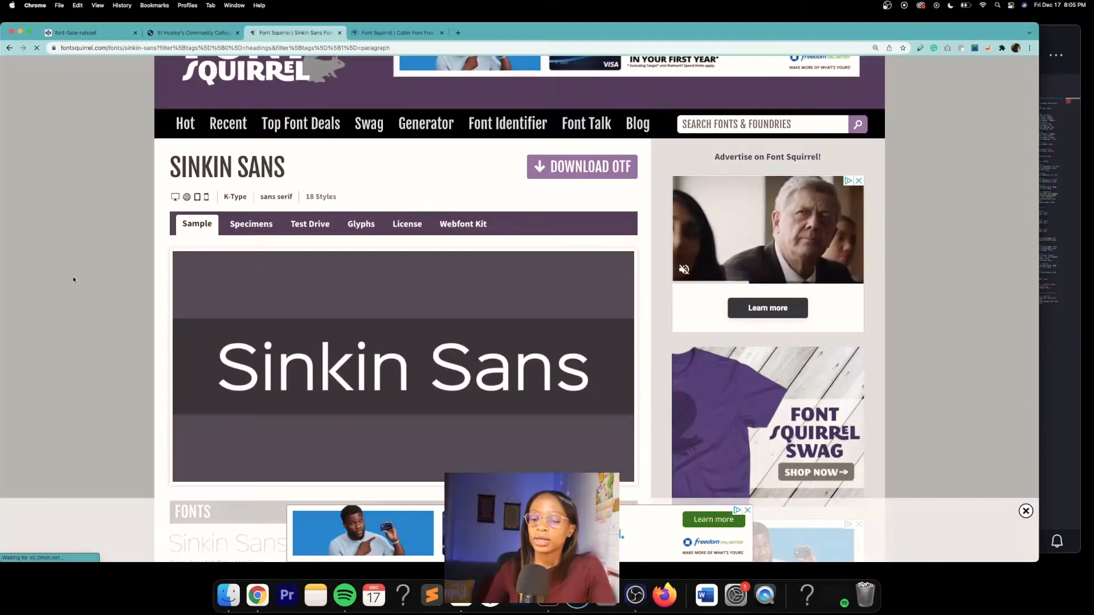
# Download the Sinkin Sans OTF font files
pyautogui.scroll(-3)
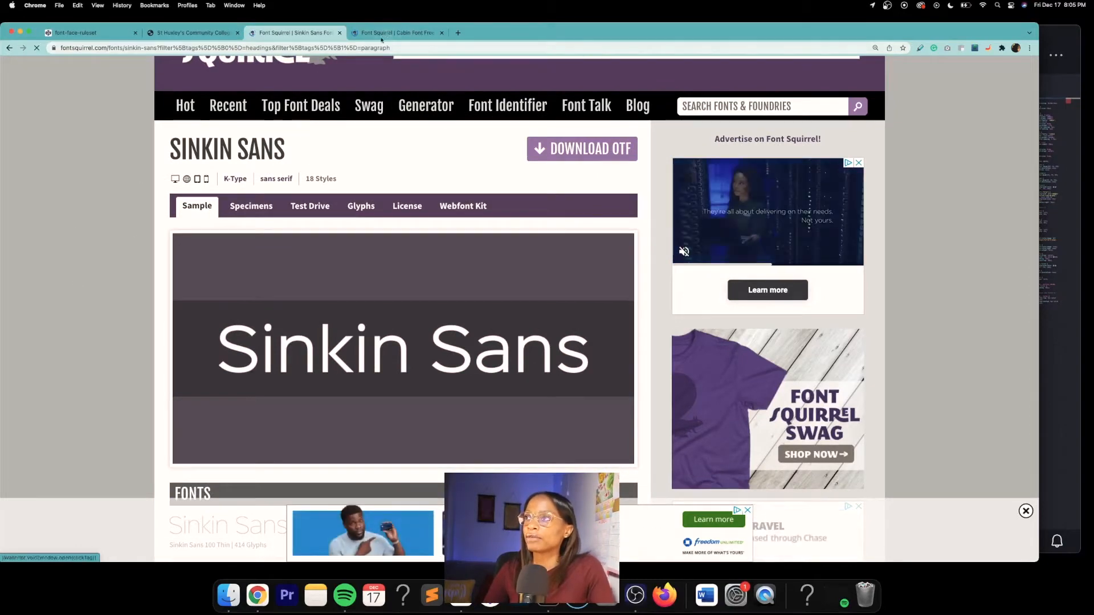
pyautogui.scroll(3)
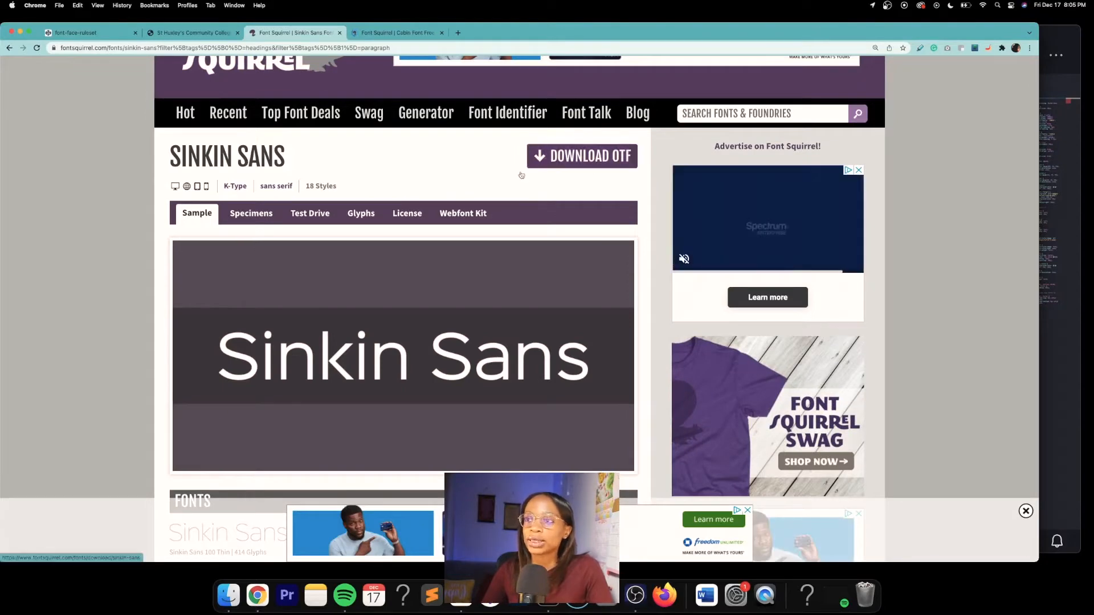
pyautogui.click(581, 155)
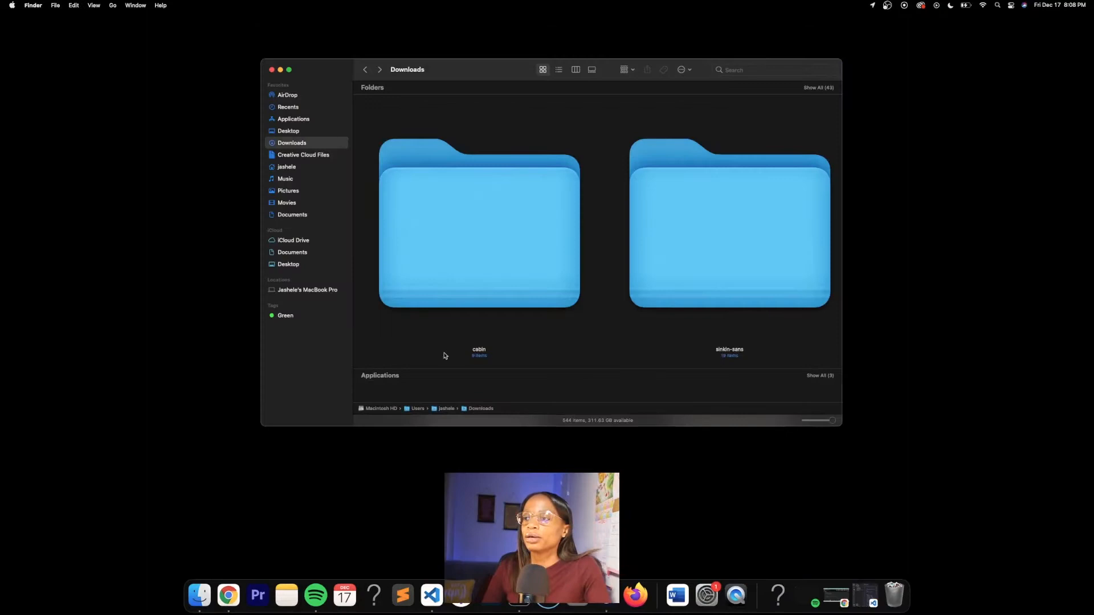
# Open the downloaded cabin folder in Finder to view its OTF files and license
pyautogui.doubleClick(479, 224)
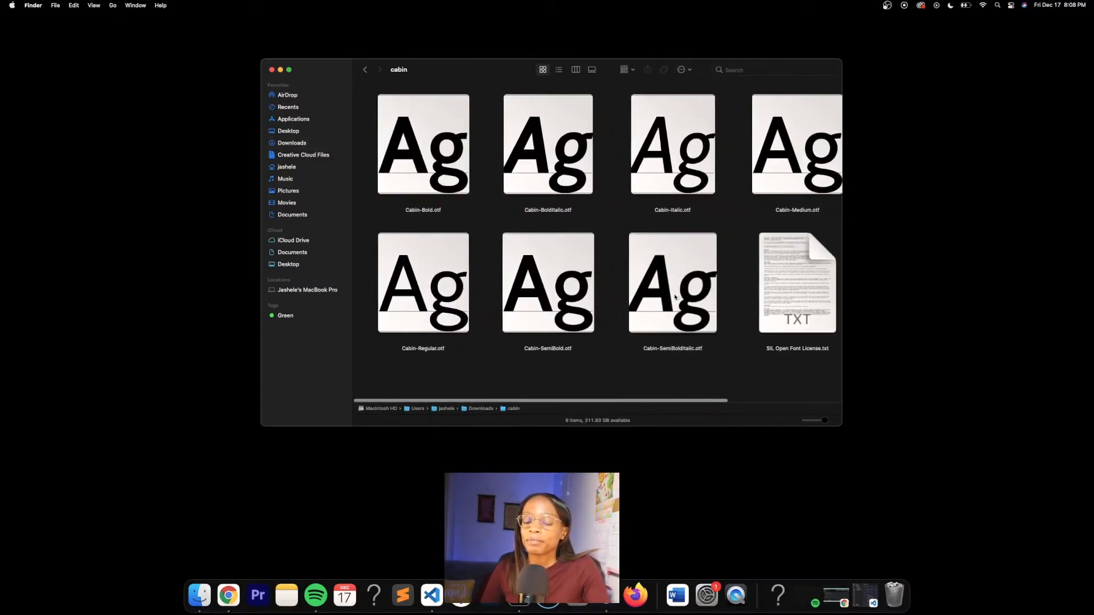
pyautogui.hscroll(3)
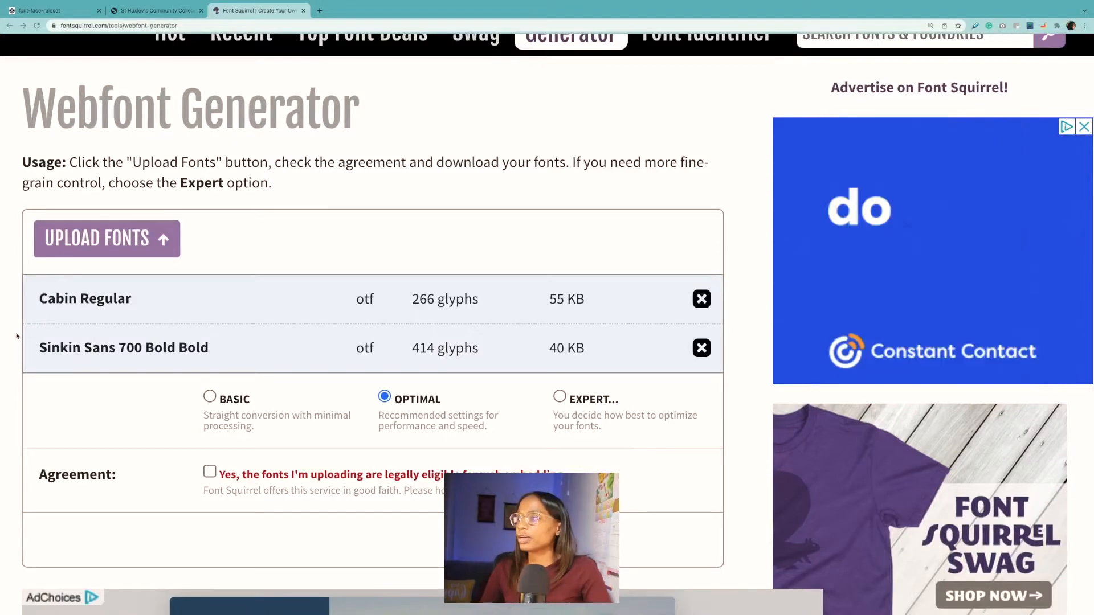
# Accept the web-embedding agreement and download the Cabin and Sinkin Sans webfont kit
pyautogui.scroll(-3)
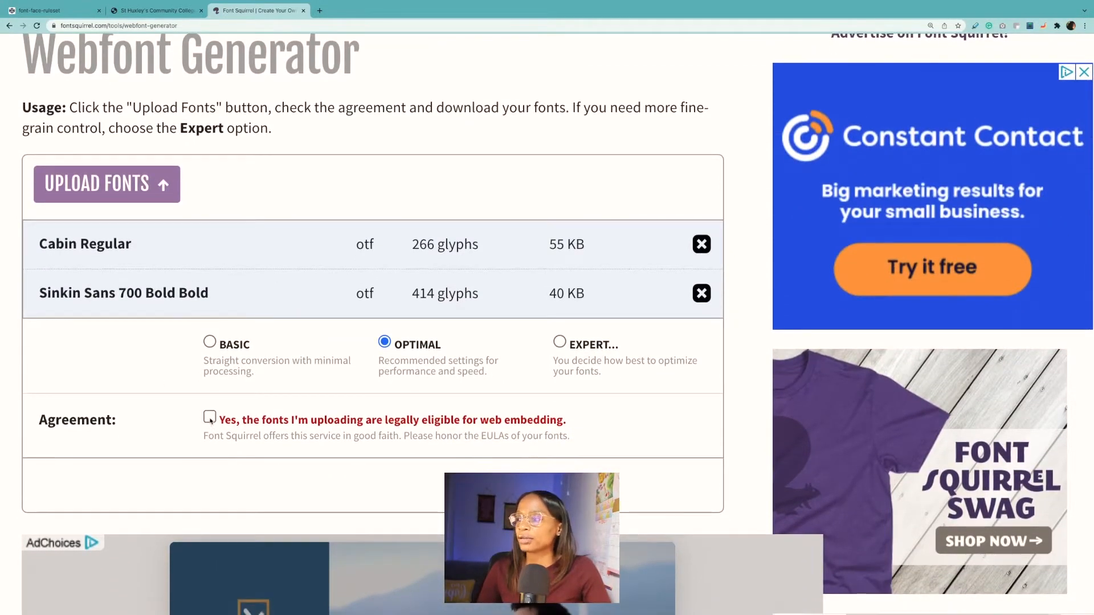
pyautogui.click(210, 419)
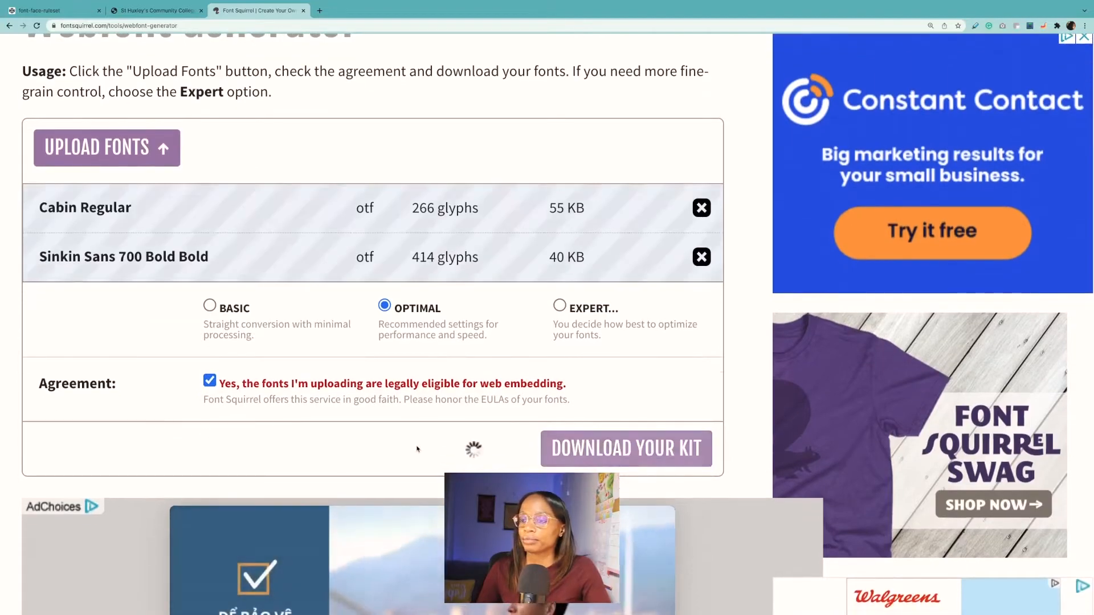
pyautogui.click(625, 448)
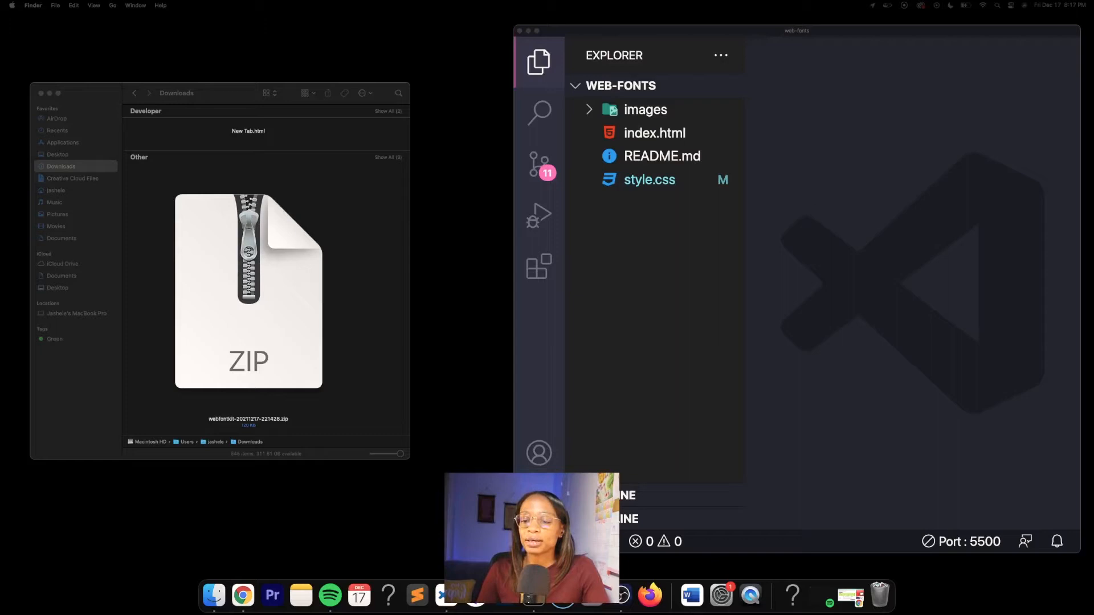
pyautogui.moveTo(100, 303)
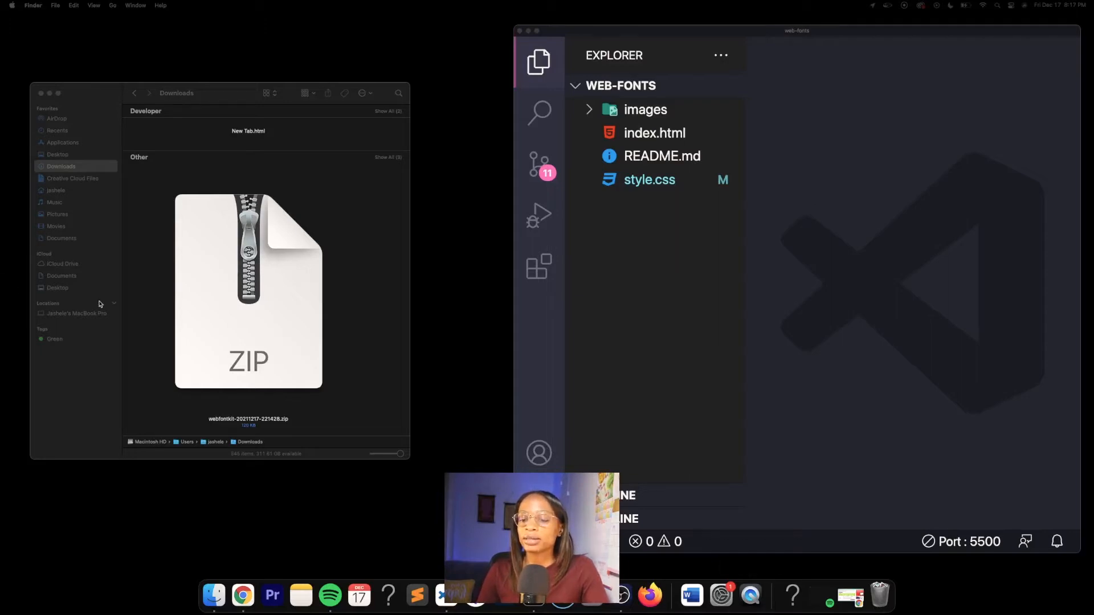
# Unzip the webfont kit and copy its folder into the web-fonts project
pyautogui.doubleClick(248, 292)
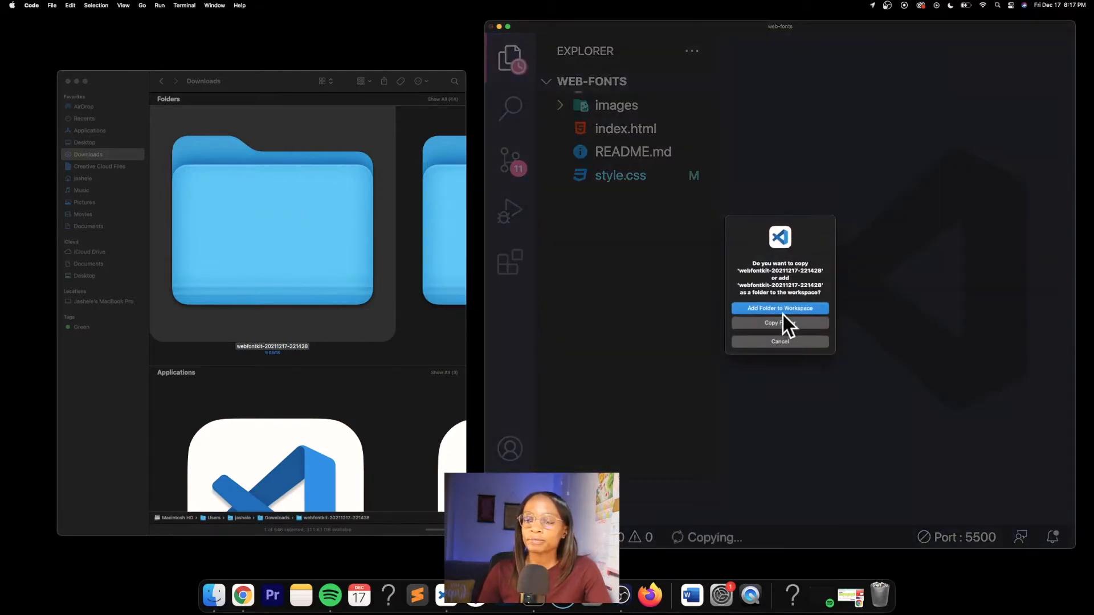
pyautogui.click(779, 322)
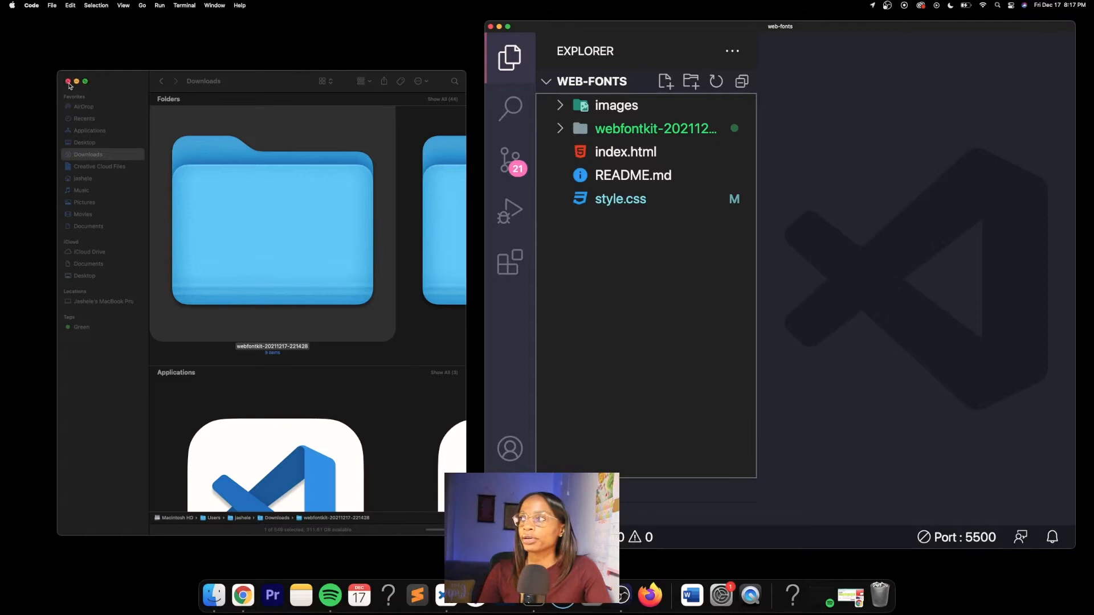
# Close Downloads, browse the webfontkit folder's files, and open its stylesheet.css
pyautogui.click(69, 82)
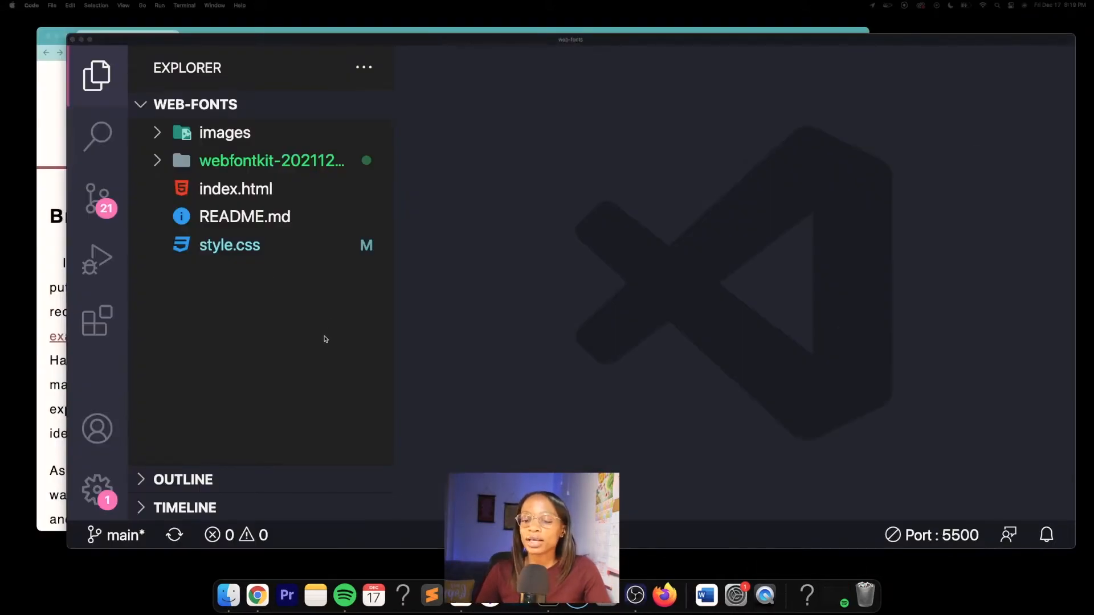
pyautogui.moveTo(436, 280)
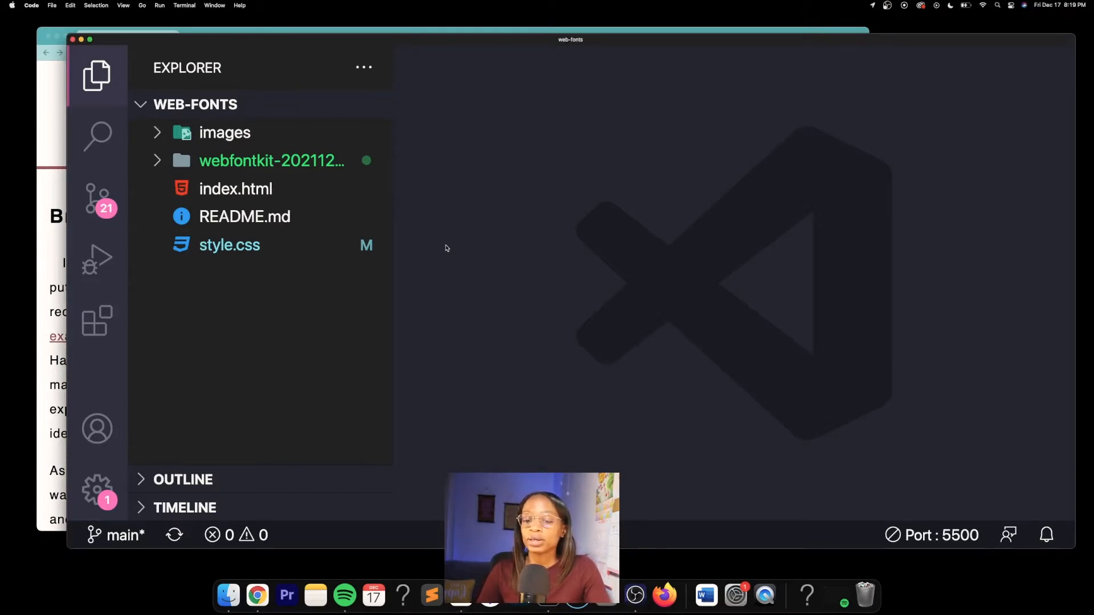
pyautogui.moveTo(477, 203)
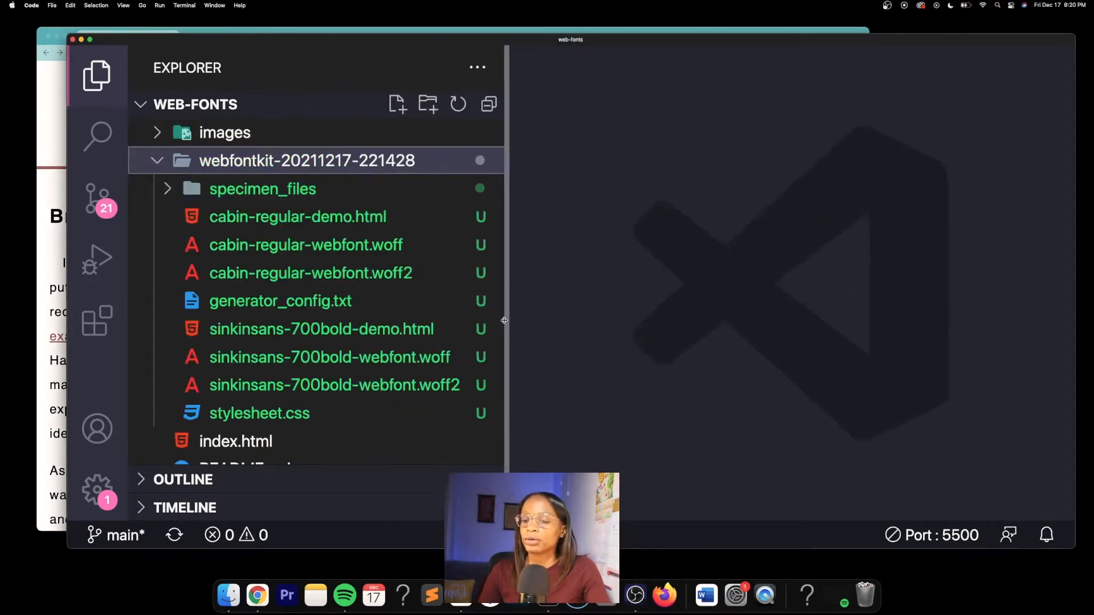
pyautogui.scroll(-3)
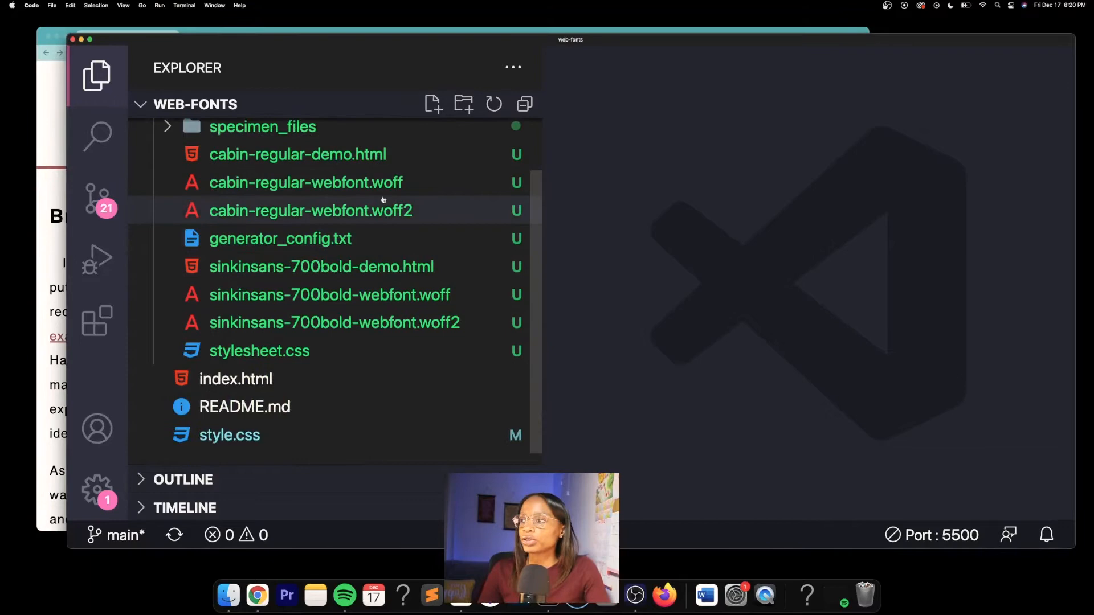
pyautogui.scroll(3)
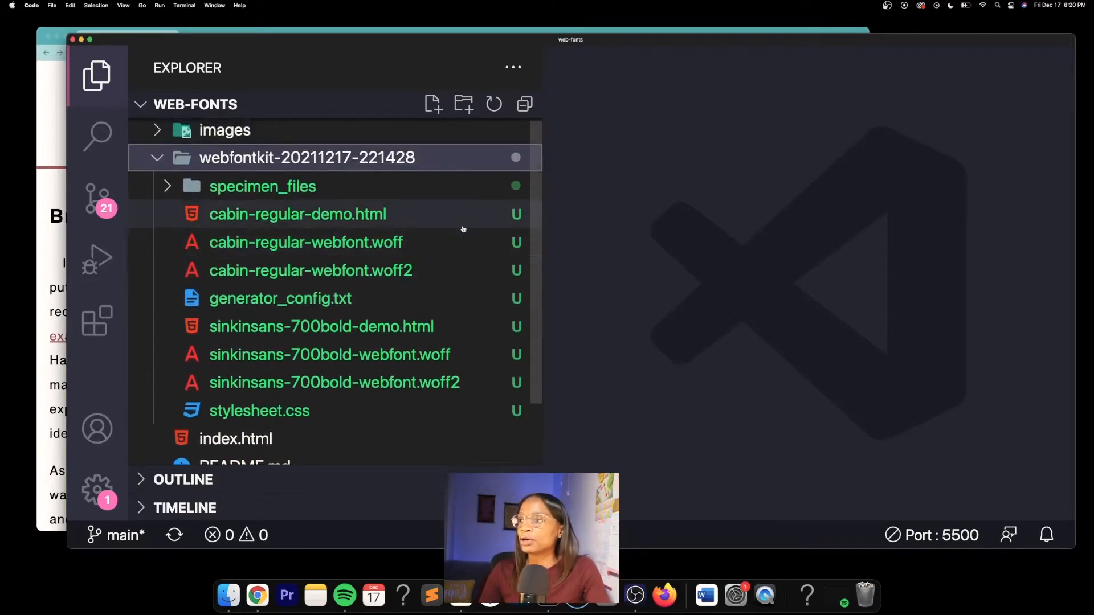
pyautogui.moveTo(462, 228)
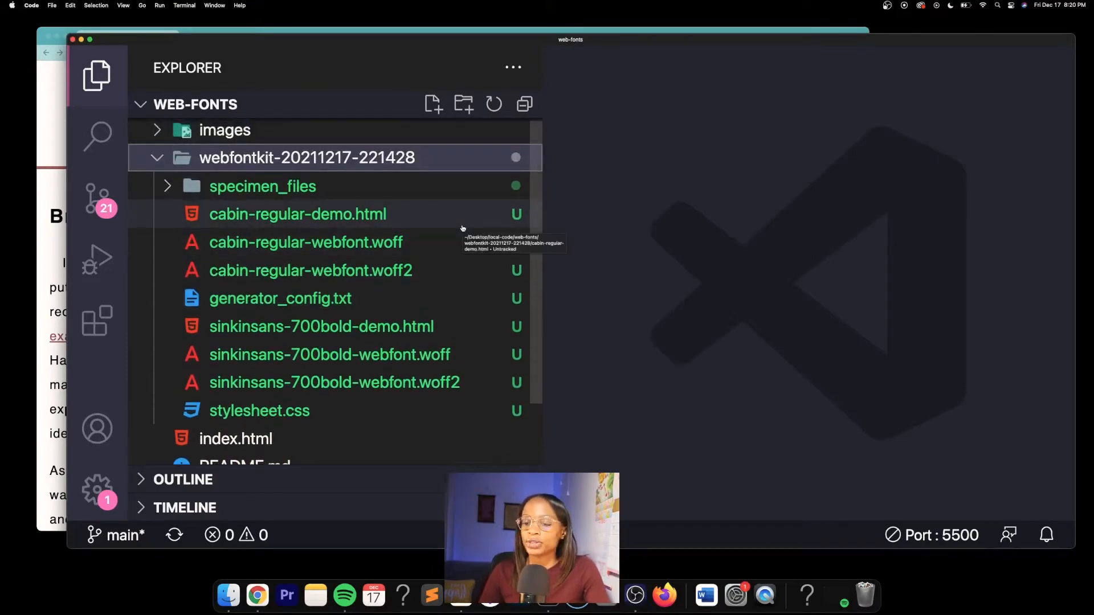
pyautogui.scroll(-3)
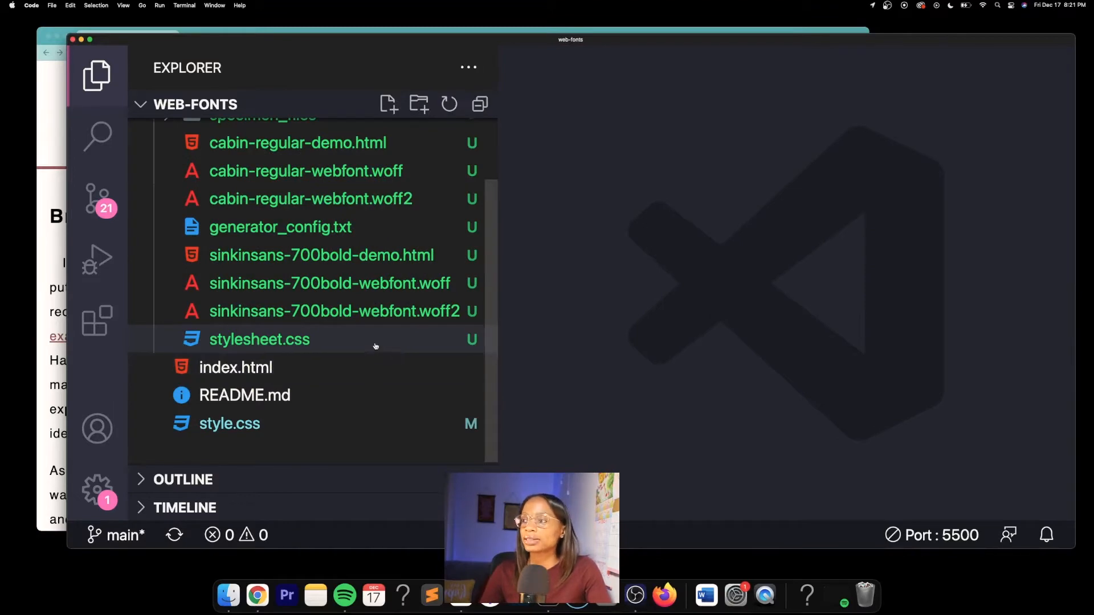
pyautogui.click(258, 339)
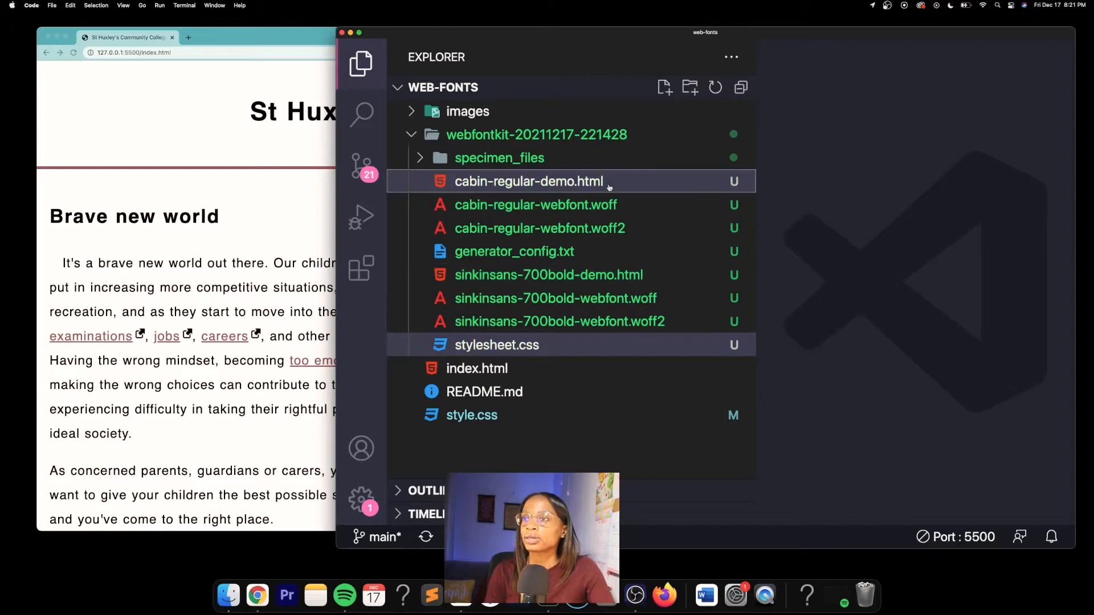
pyautogui.moveTo(668, 194)
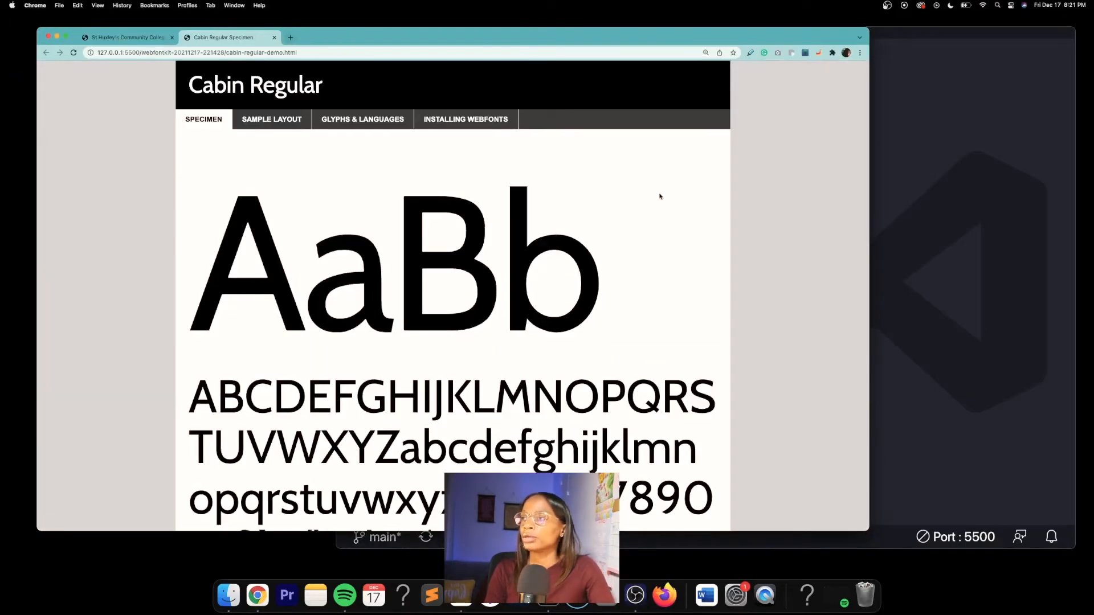
# View the Sinkin Sans 700 Bold demo page in Chrome, then return to the project files
pyautogui.scroll(-3)
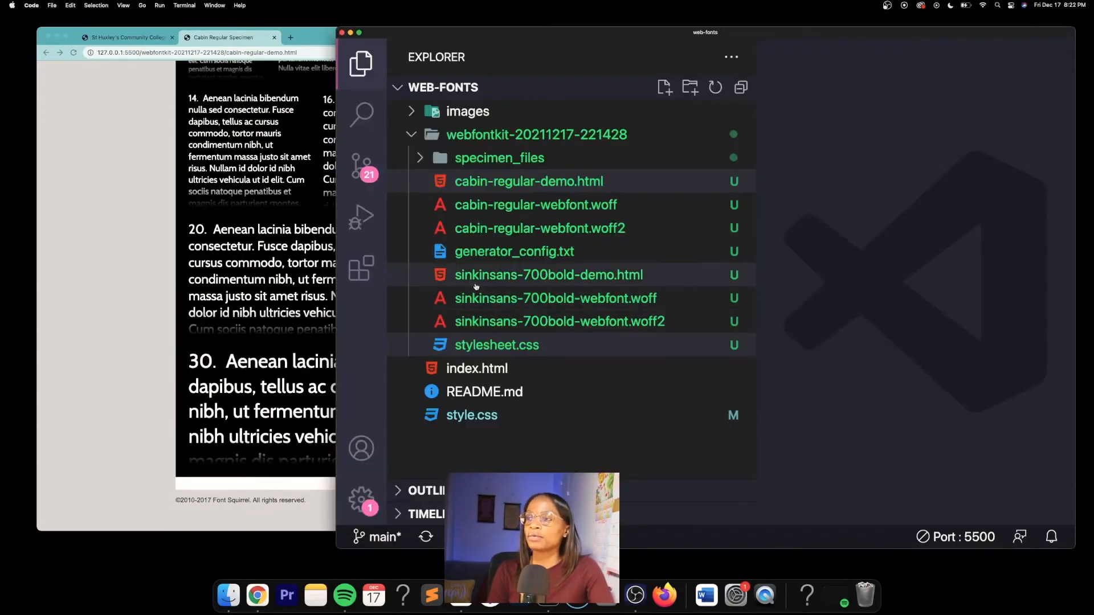
pyautogui.click(548, 274)
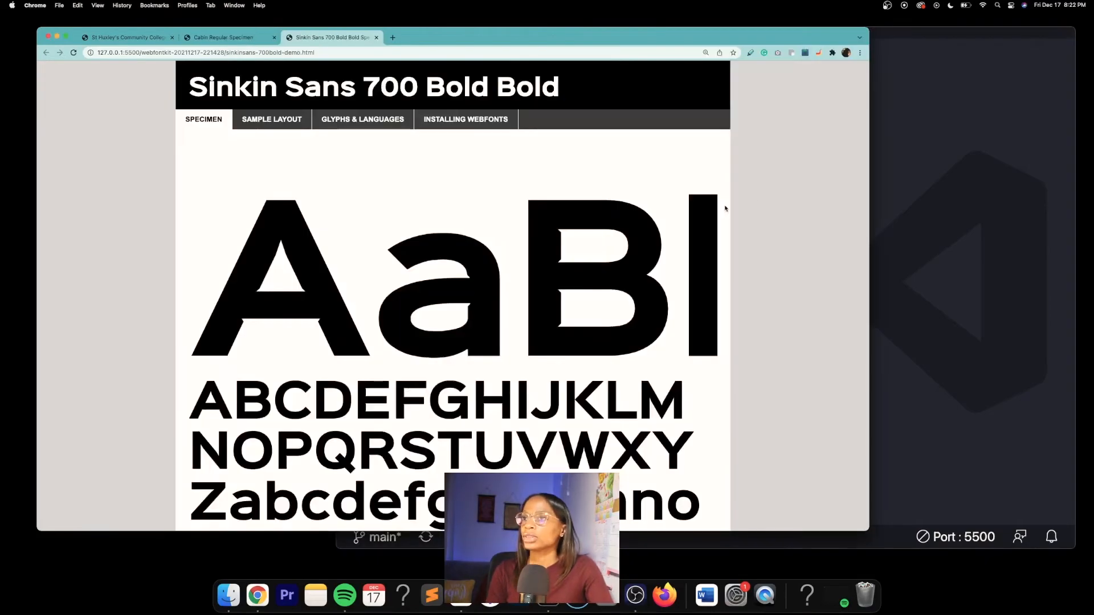
pyautogui.scroll(-3)
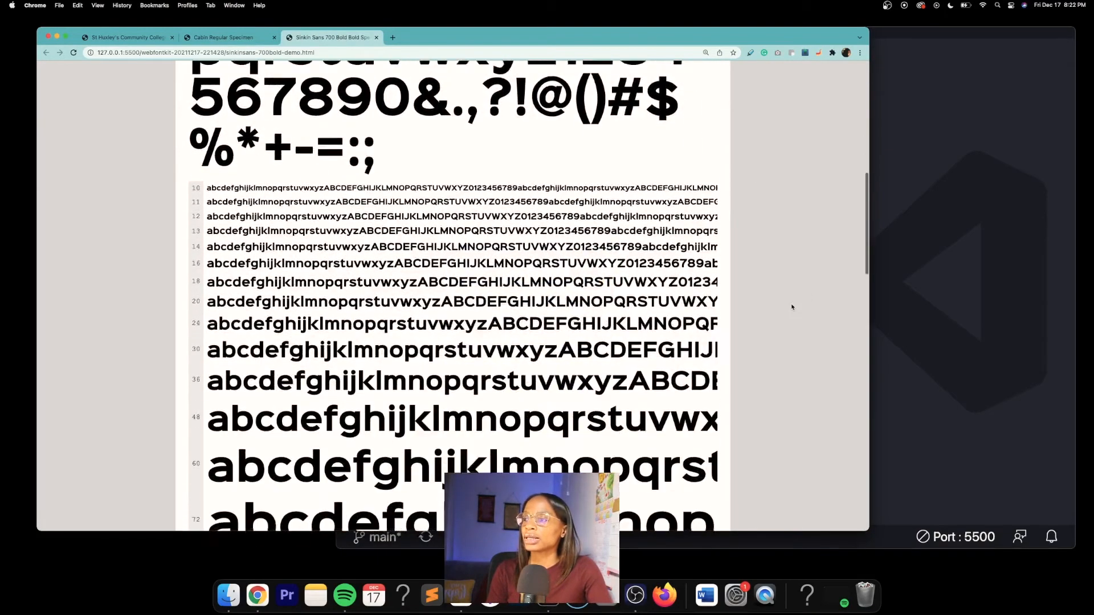
pyautogui.click(431, 595)
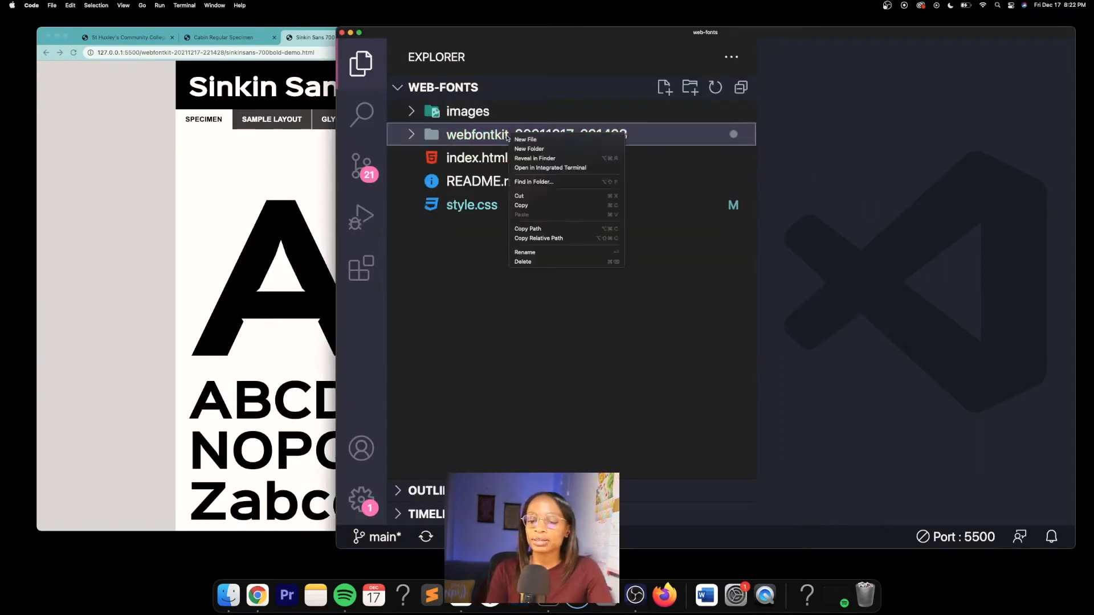
pyautogui.moveTo(524, 252)
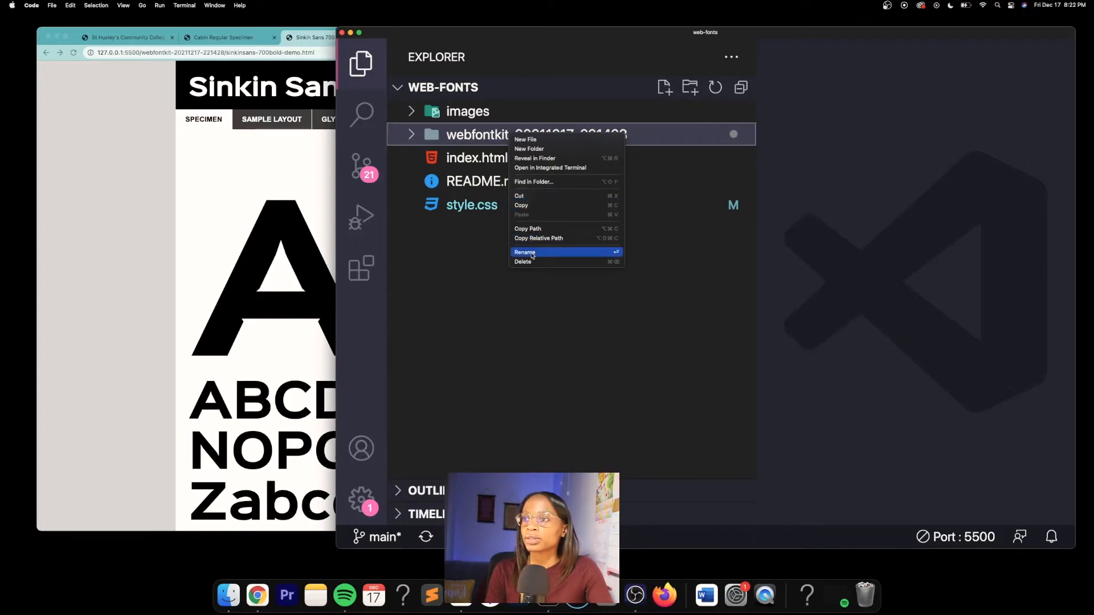
# Rename the webfontkit folder to fonts and close the Sinkin Sans demo page
pyautogui.click(525, 251)
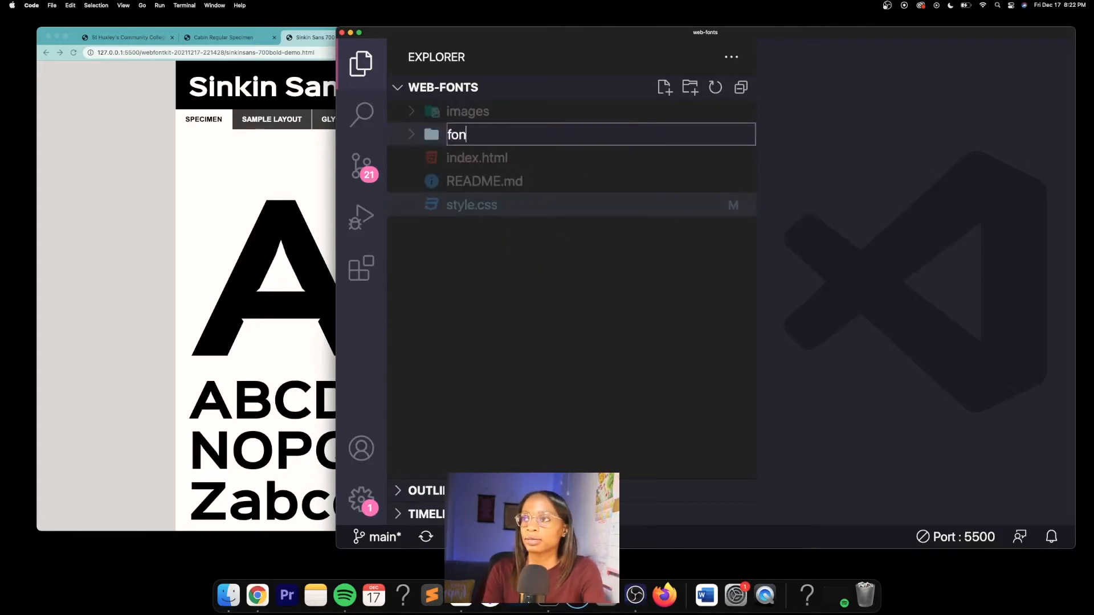
pyautogui.press('Return')
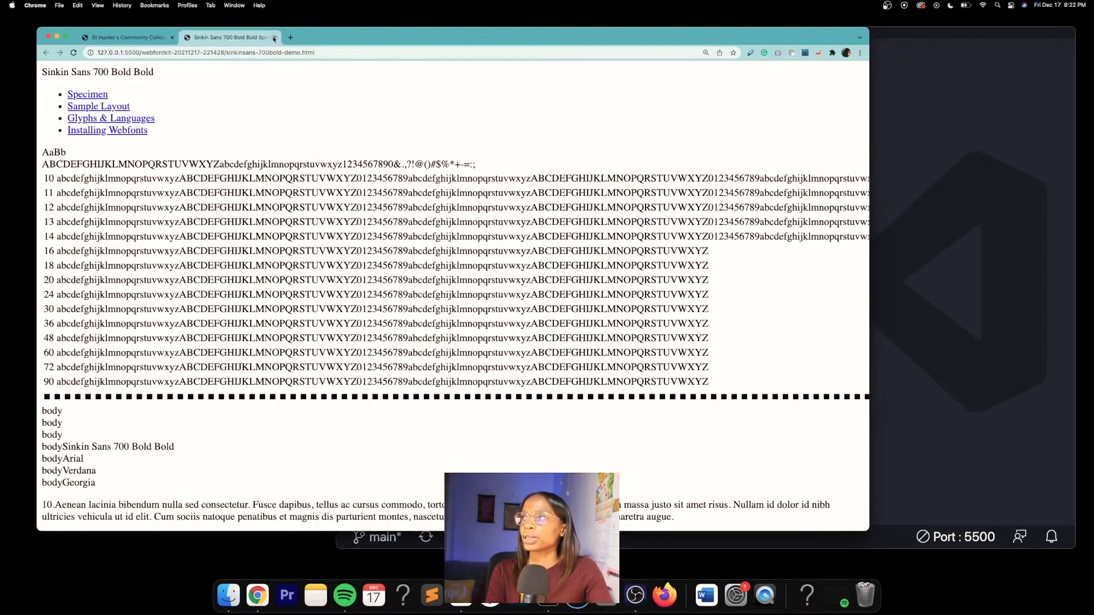
pyautogui.click(125, 37)
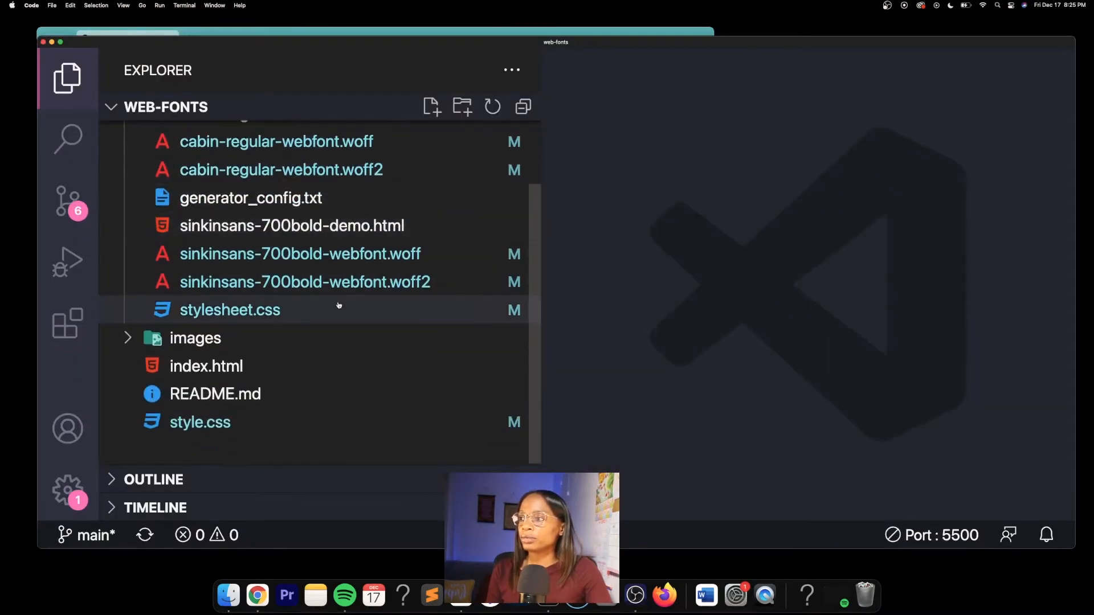
pyautogui.click(229, 309)
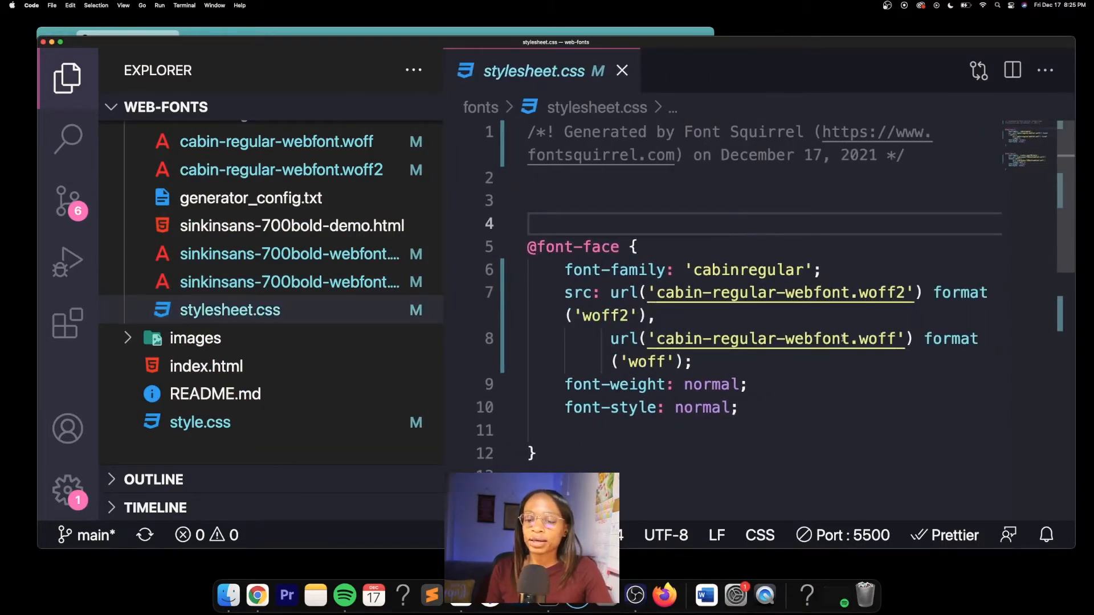
pyautogui.scroll(-3)
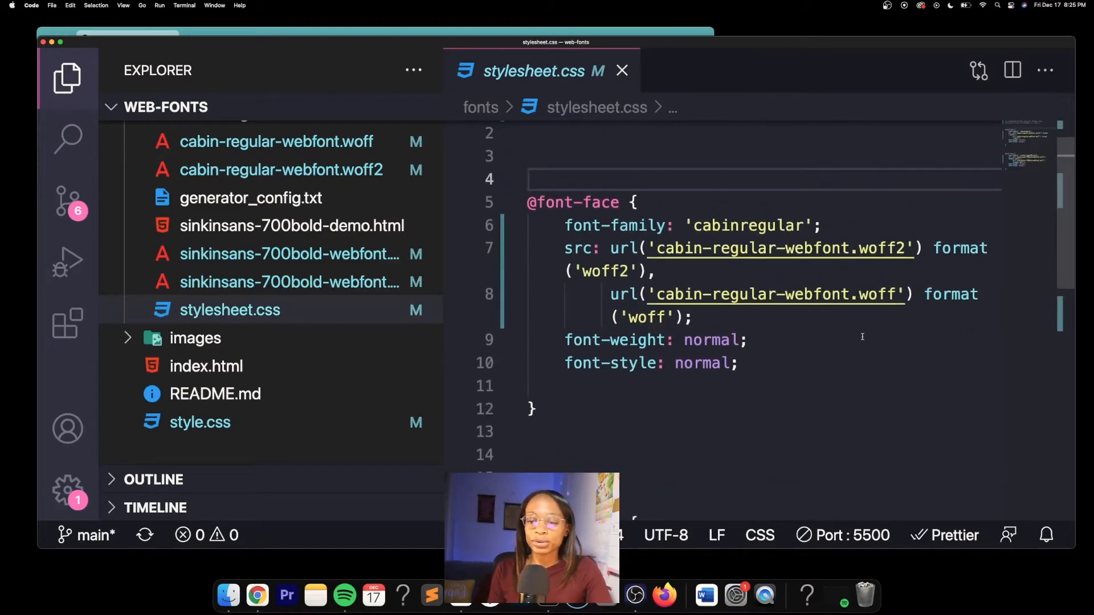
pyautogui.scroll(-3)
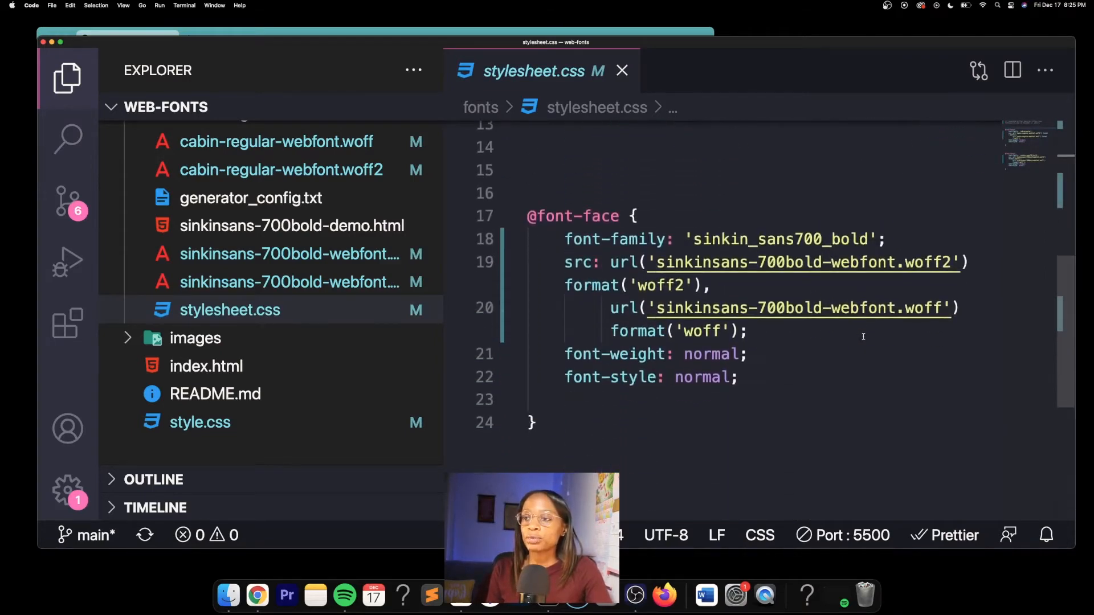
pyautogui.scroll(3)
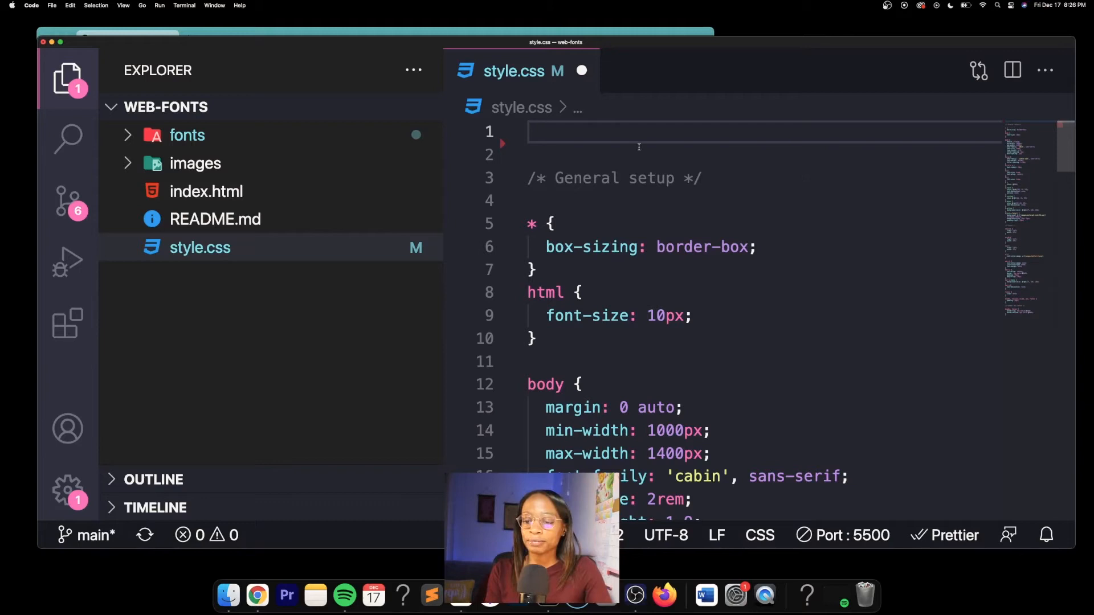
# Add a /* Fonts */ comment and prefix the font file urls with the fonts folder
pyautogui.write('/')
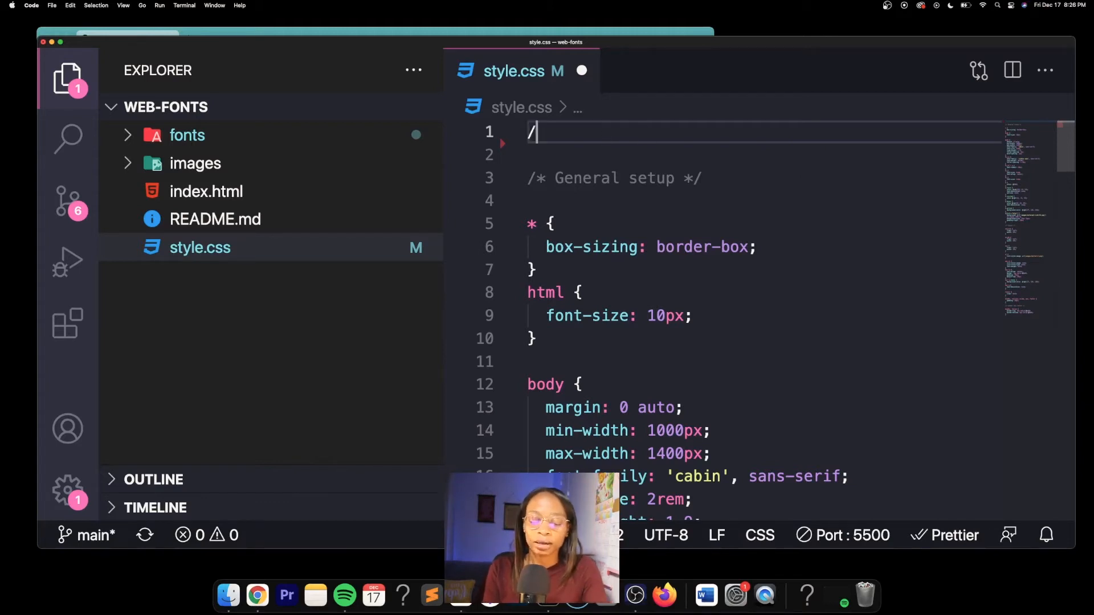
pyautogui.write('* j')
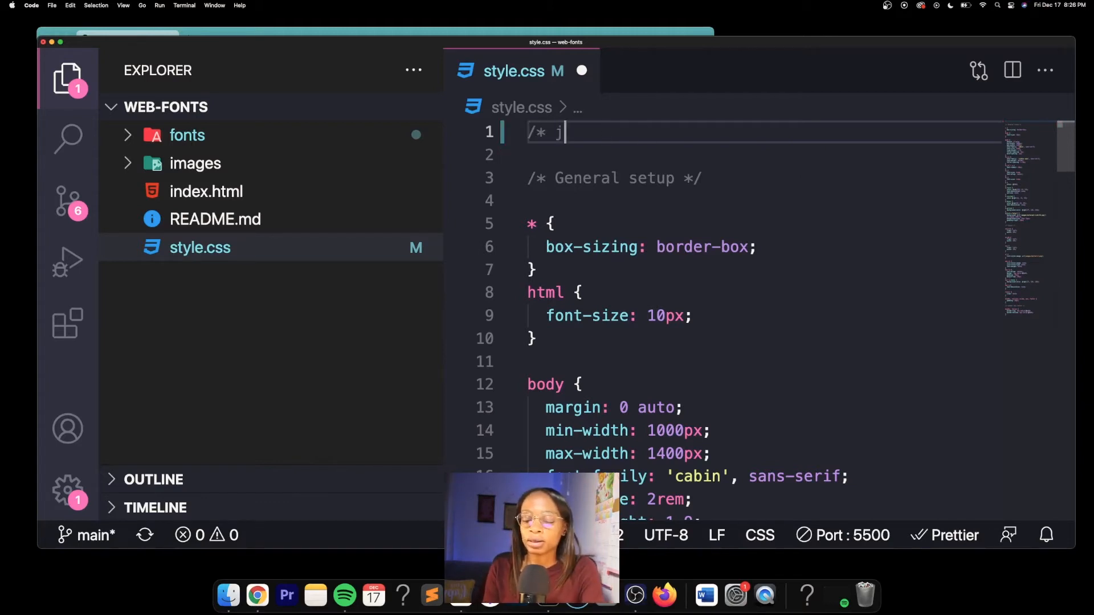
pyautogui.write('Fonts *')
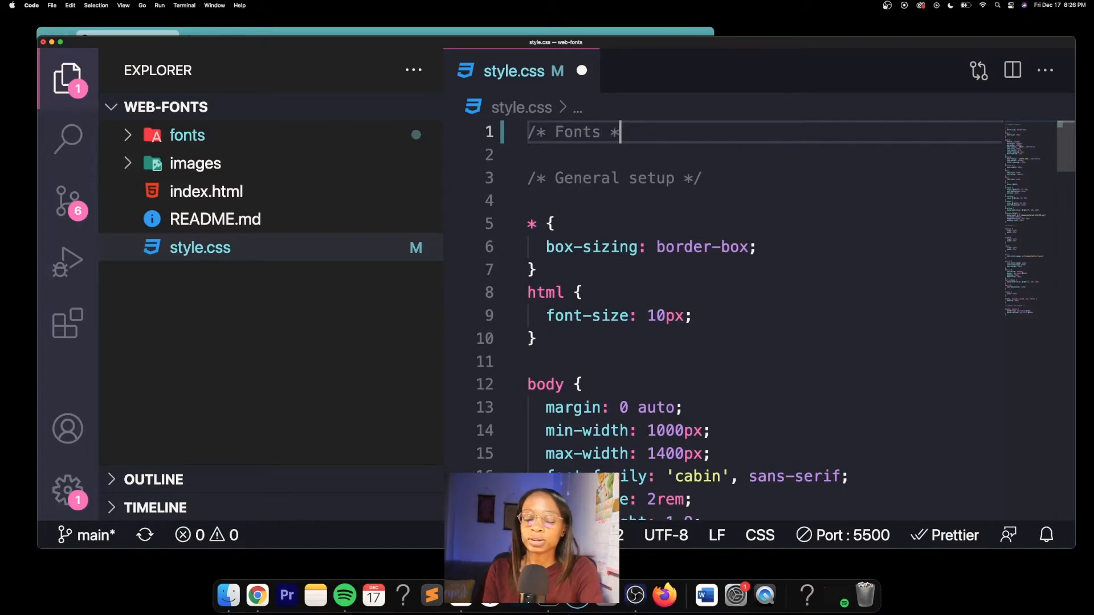
pyautogui.scroll(-3)
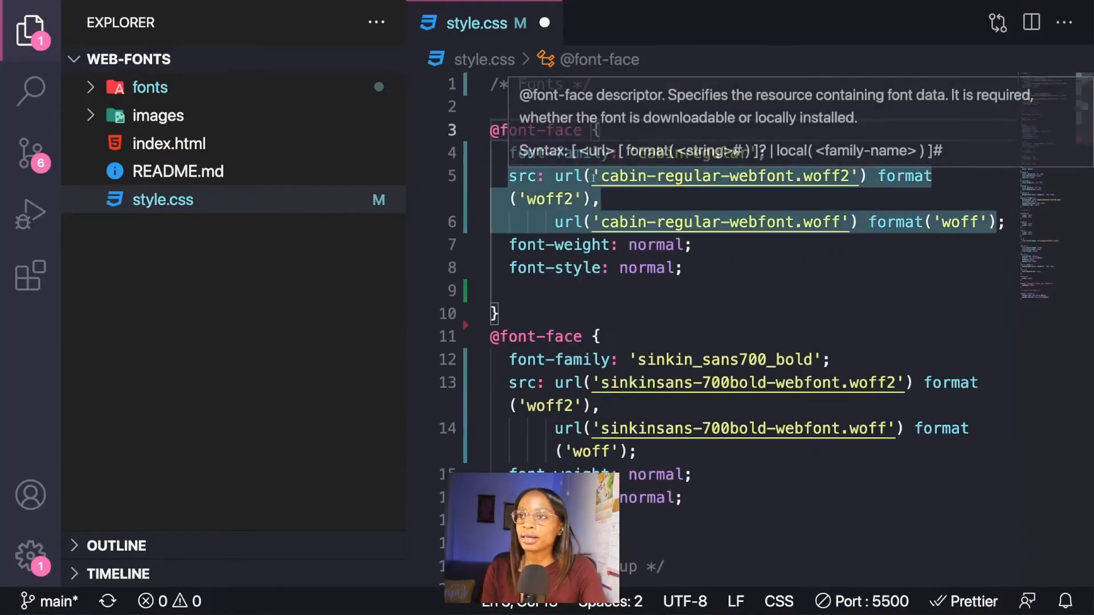
pyautogui.write('/')
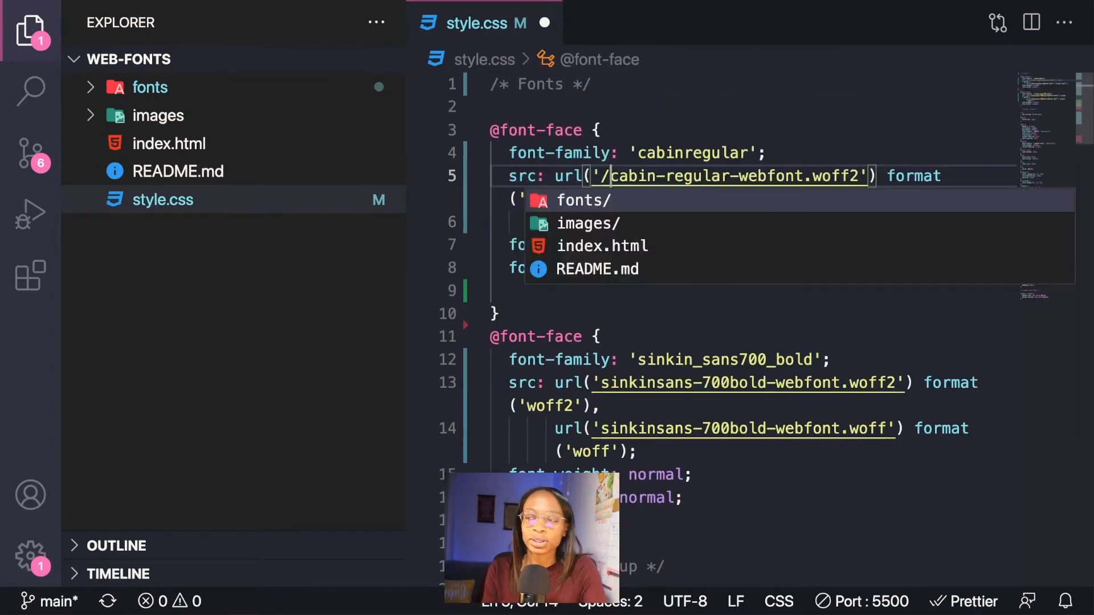
pyautogui.click(588, 200)
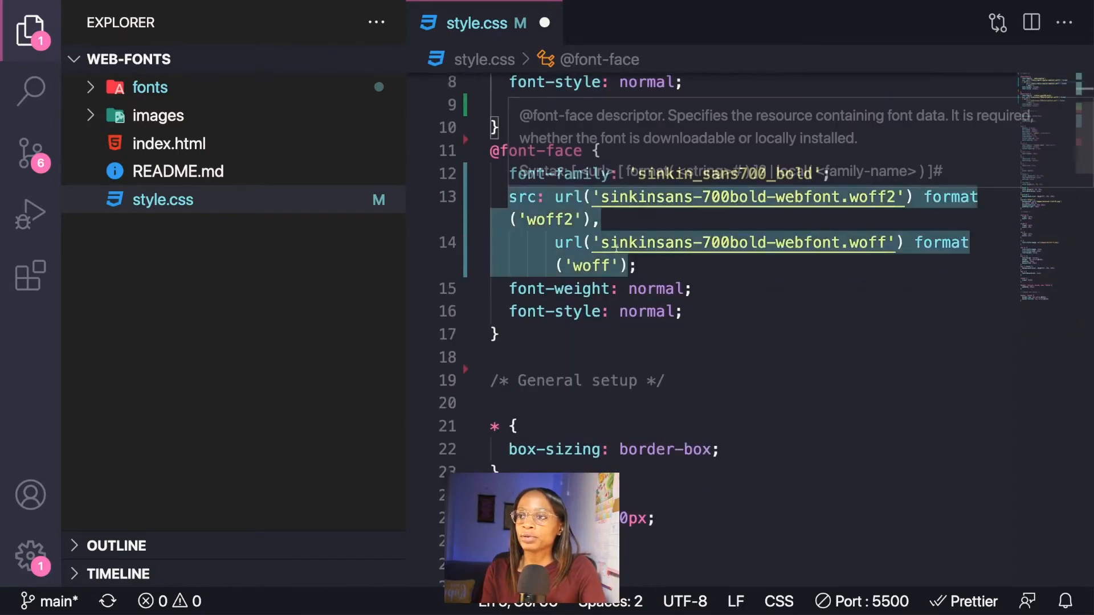
pyautogui.write('/fonts/')
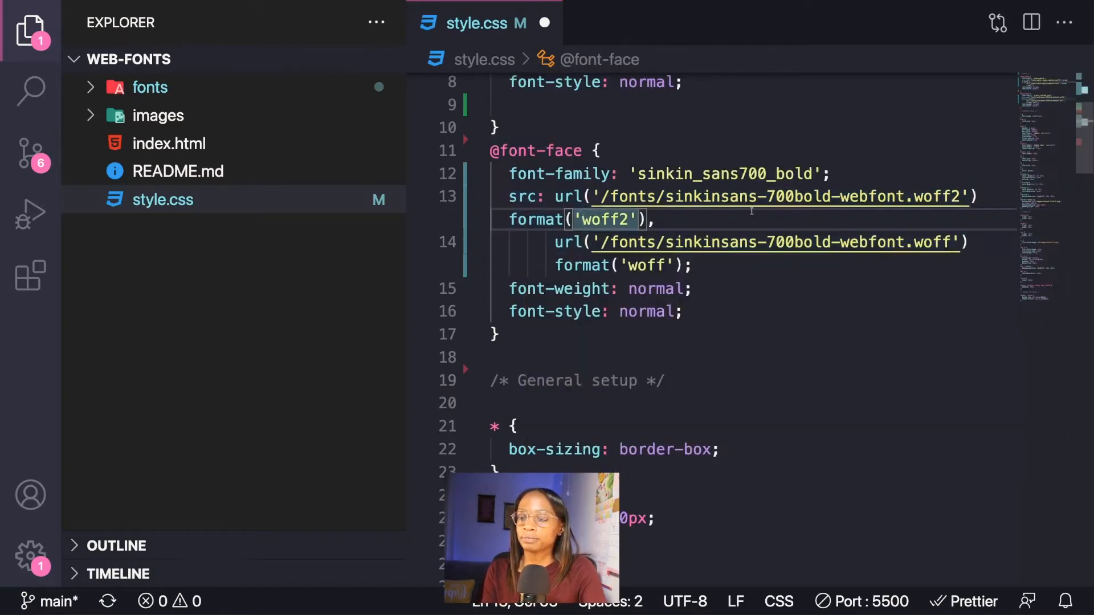
# Shorten the font-family names to 'cabin' and 'sinkin sans'
pyautogui.scroll(3)
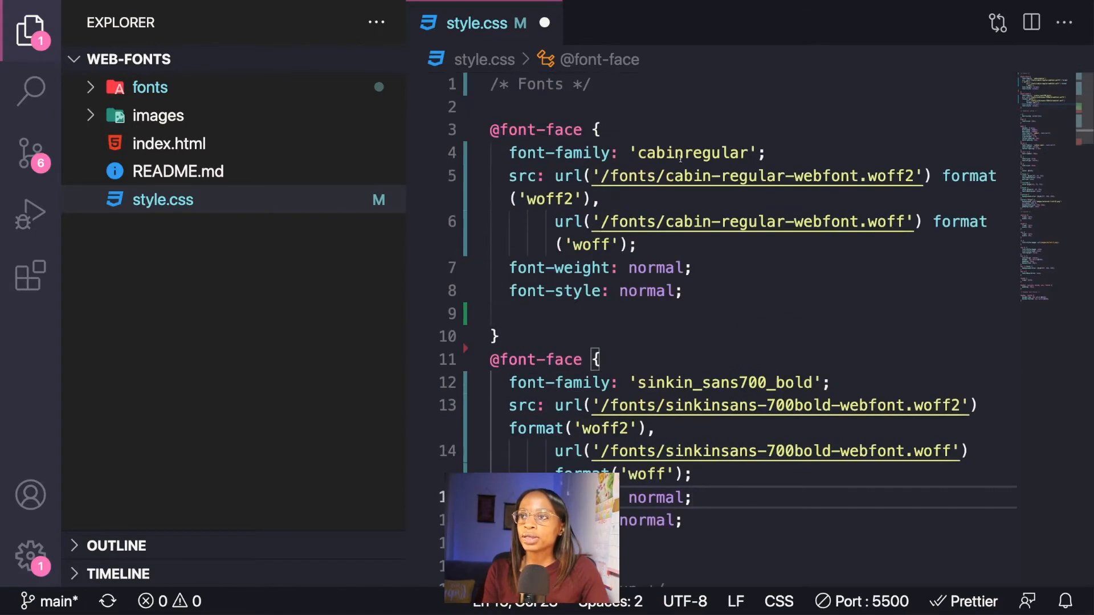
pyautogui.moveTo(562, 153)
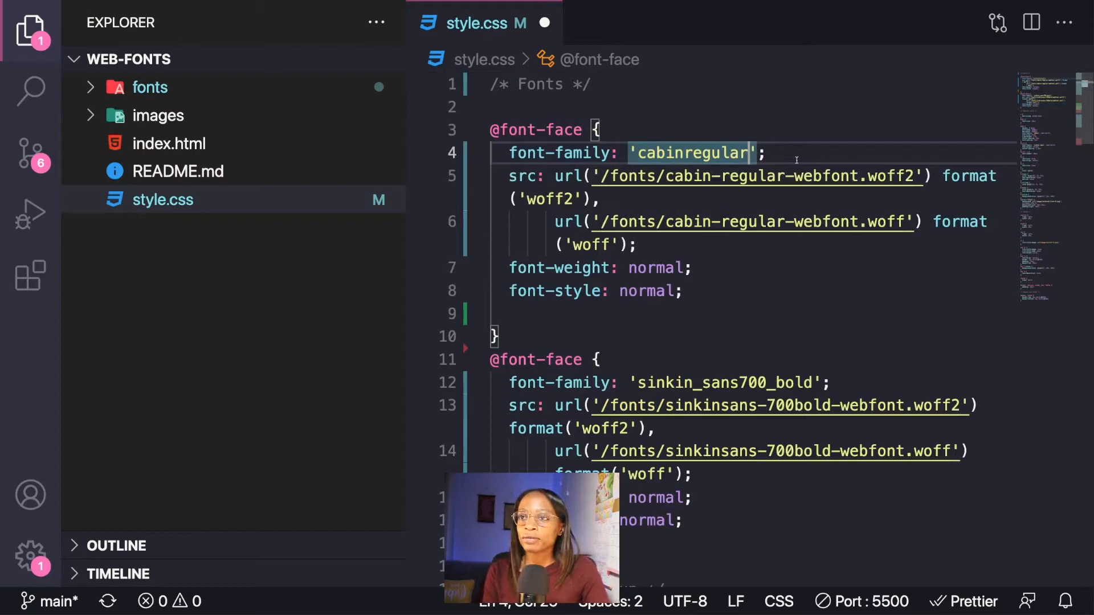
pyautogui.press('Backspace')
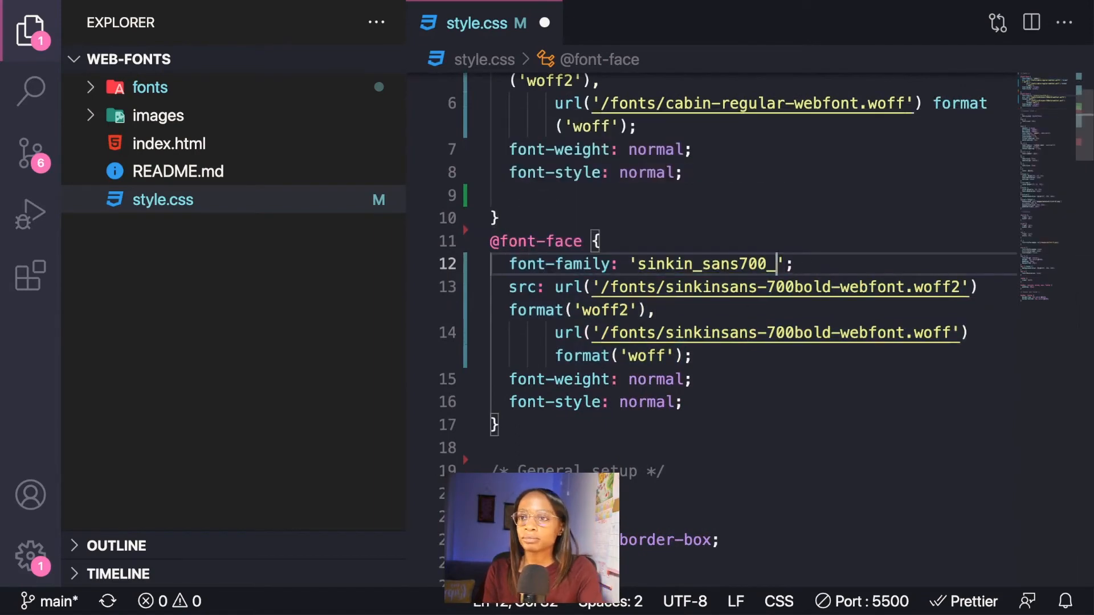
pyautogui.press('Backspace')
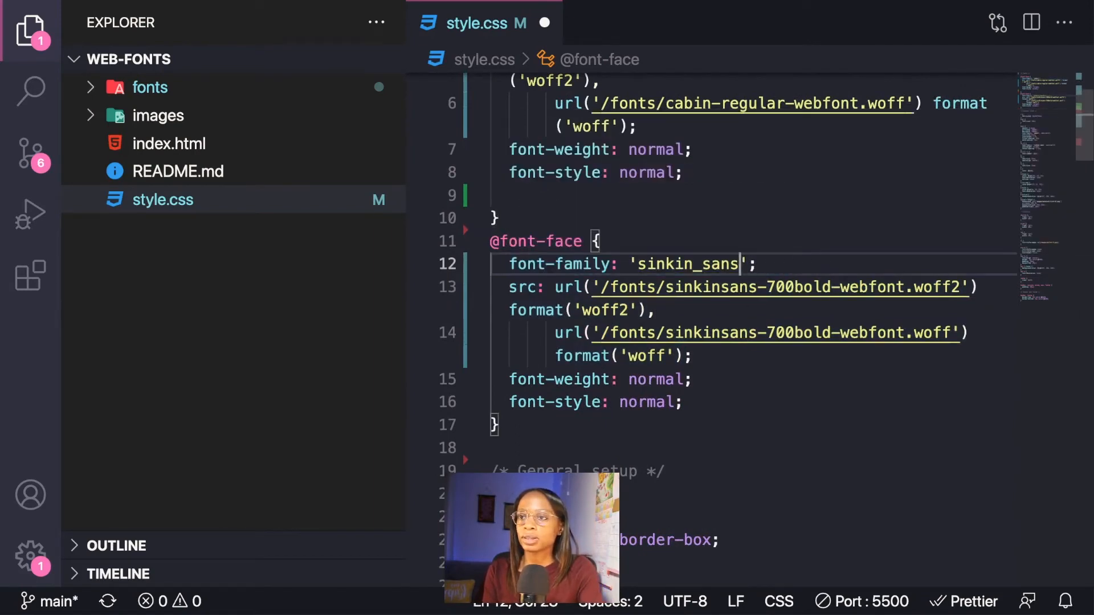
pyautogui.press('Backspace')
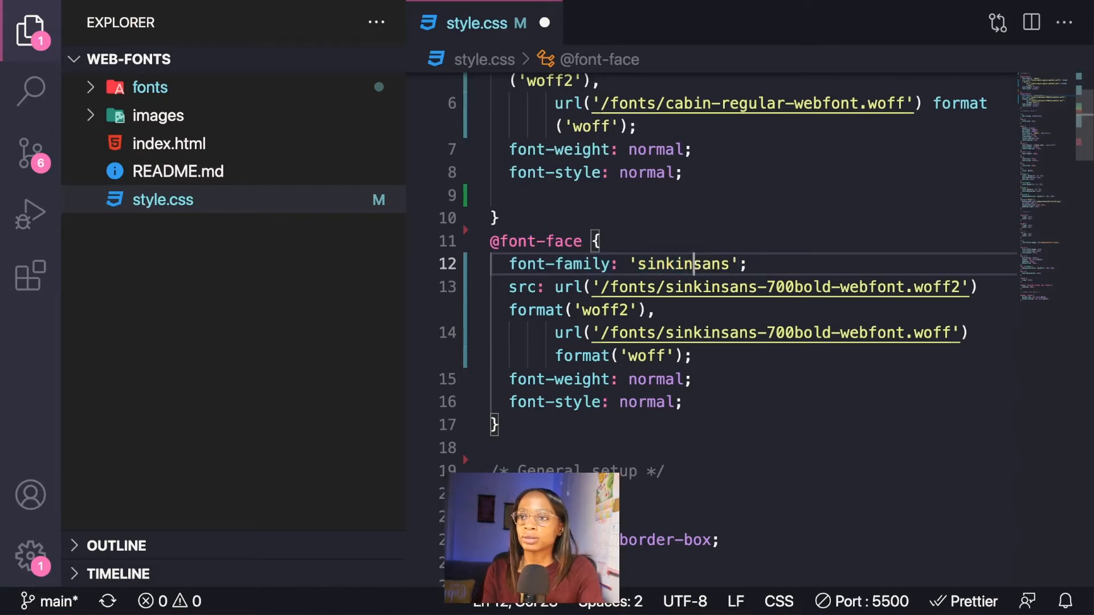
pyautogui.moveTo(776, 253)
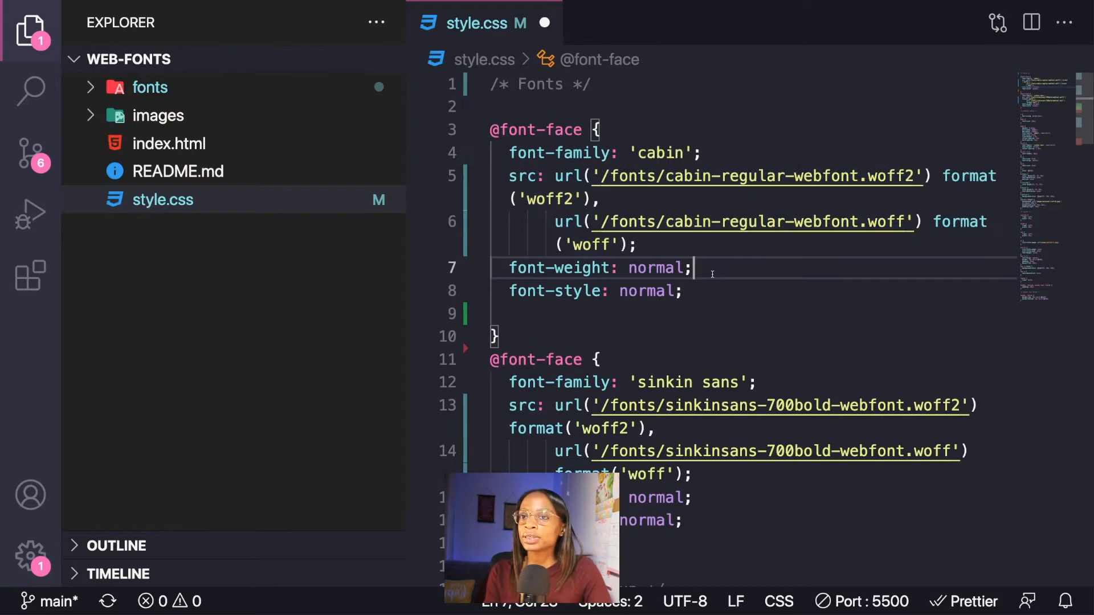
pyautogui.moveTo(787, 241)
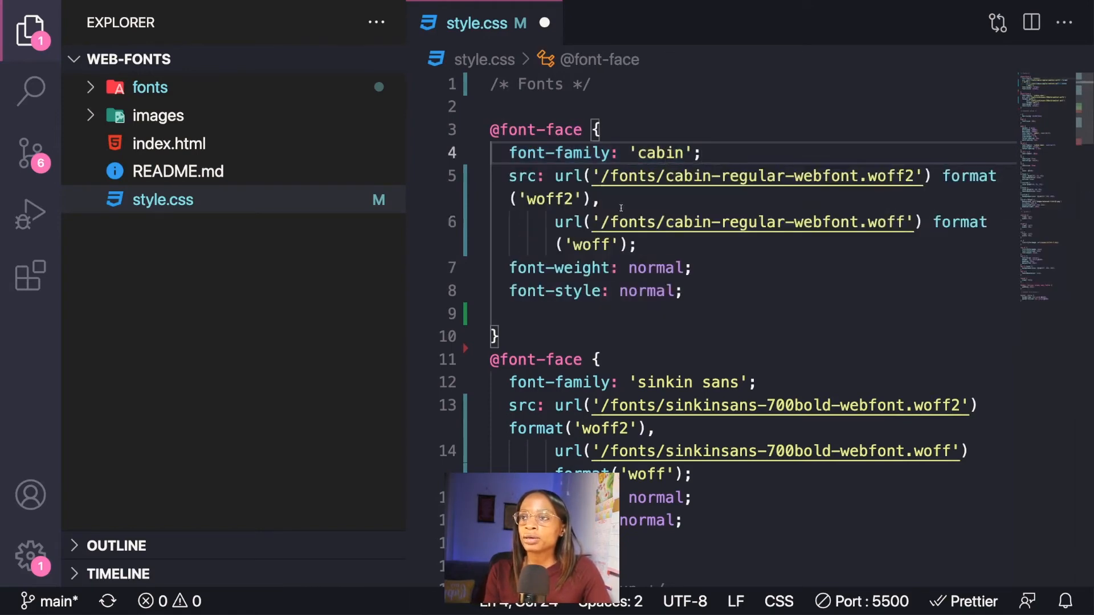
pyautogui.scroll(-3)
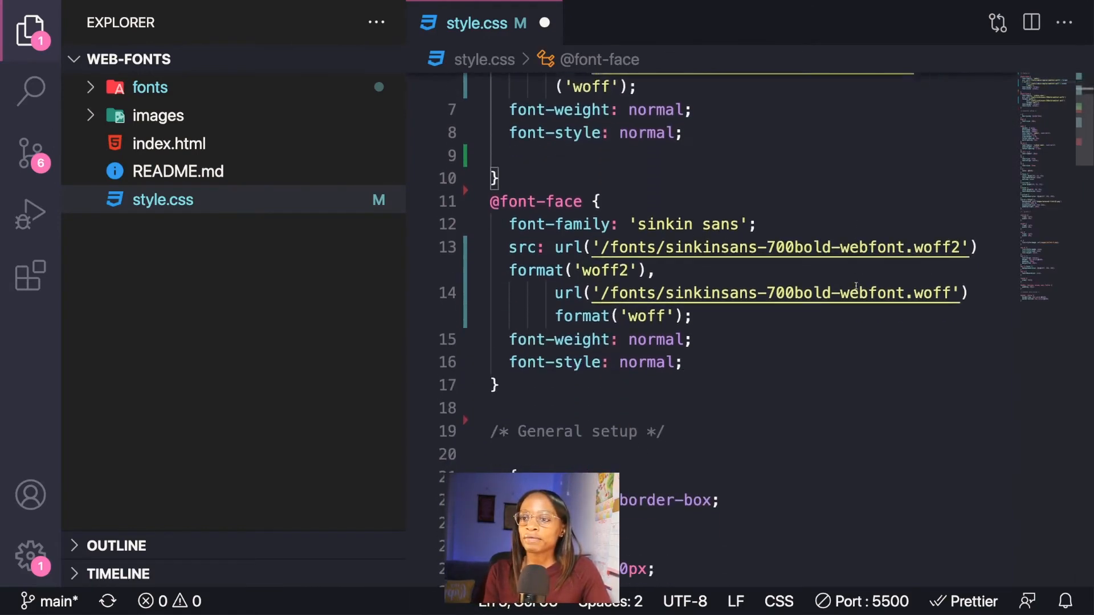
pyautogui.scroll(3)
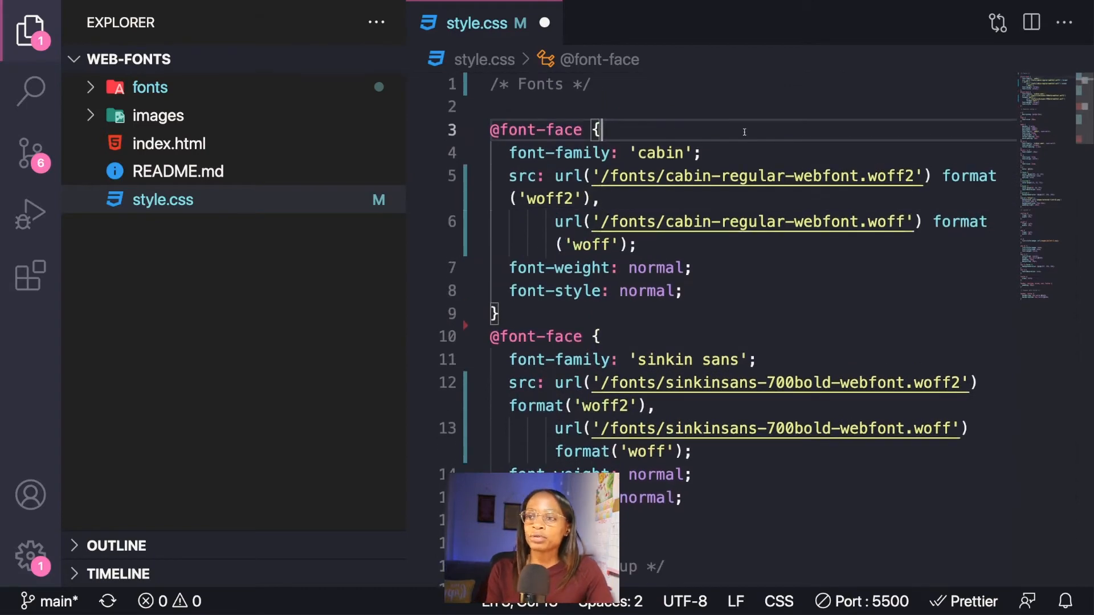
pyautogui.moveTo(768, 362)
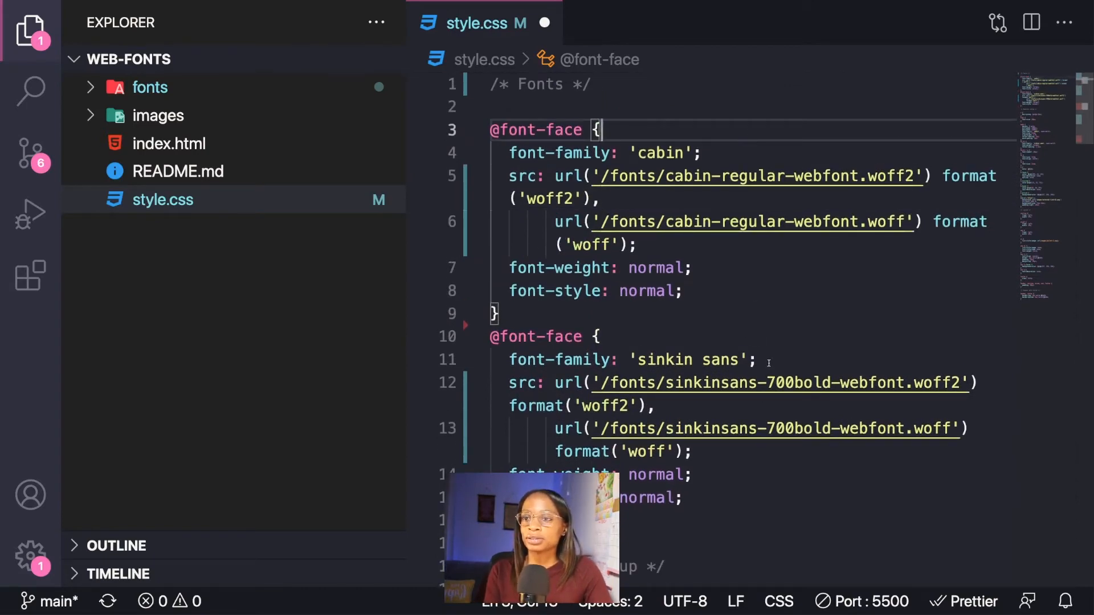
pyautogui.click(755, 359)
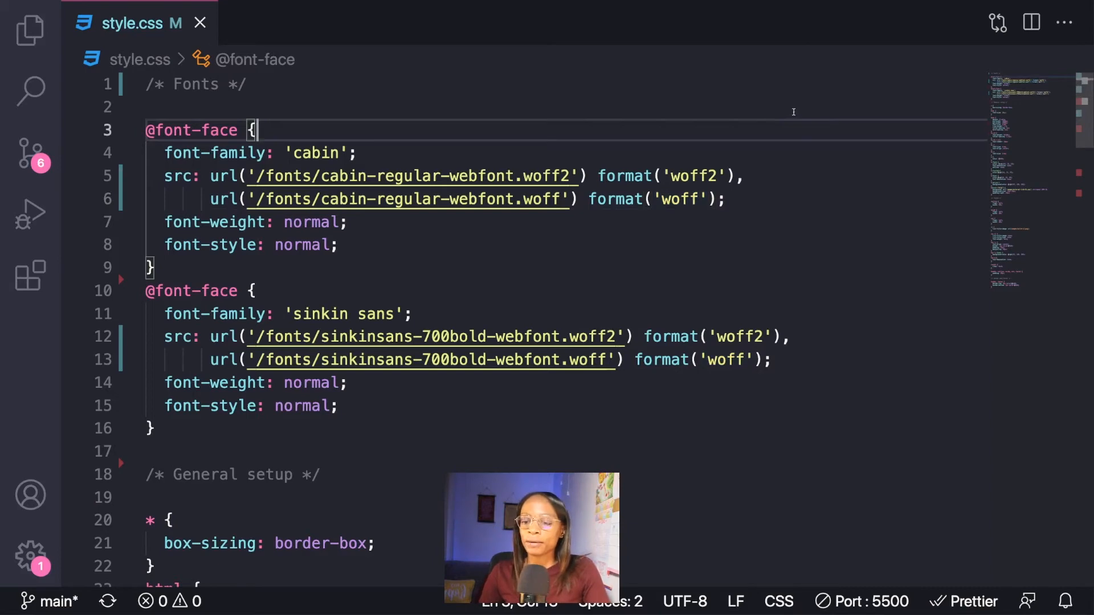
pyautogui.scroll(-3)
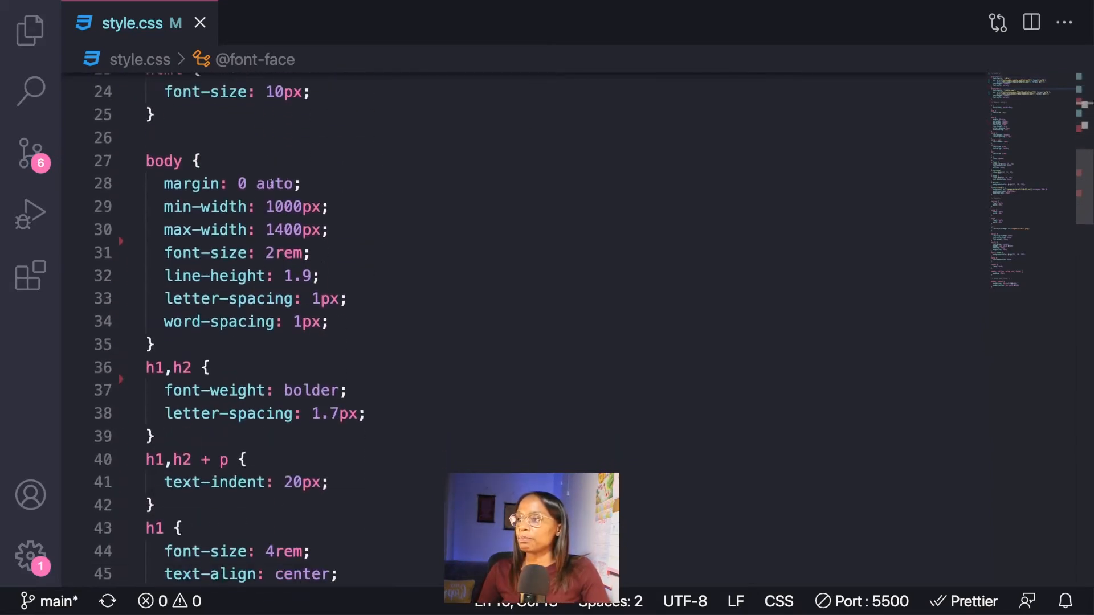
# Add font-family: 'cabin', sans-serif; at the end of the body rule
pyautogui.click(330, 322)
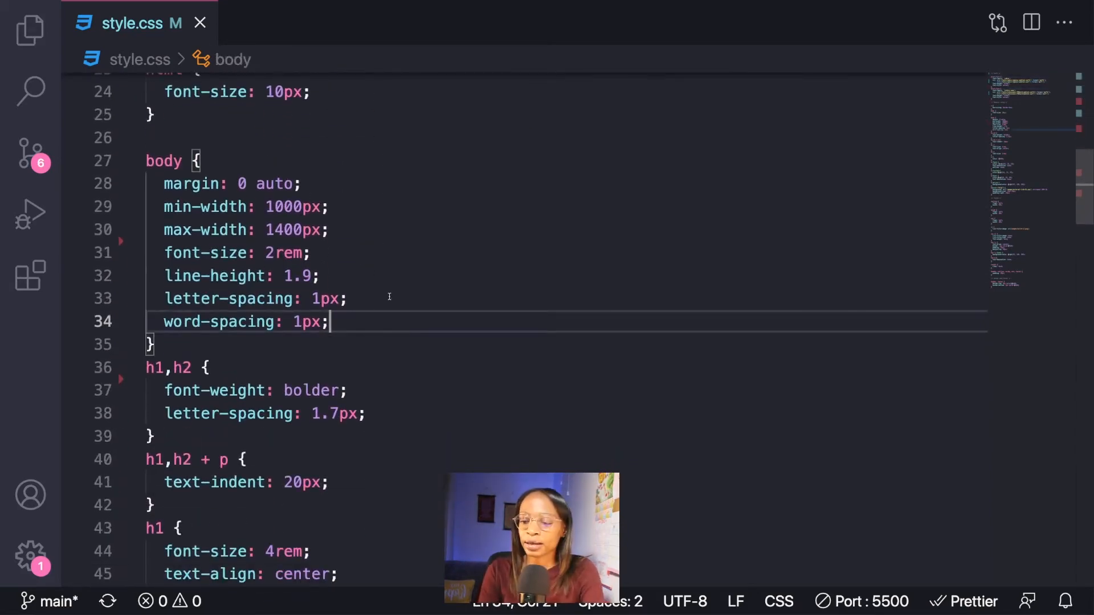
pyautogui.write('font-famiy')
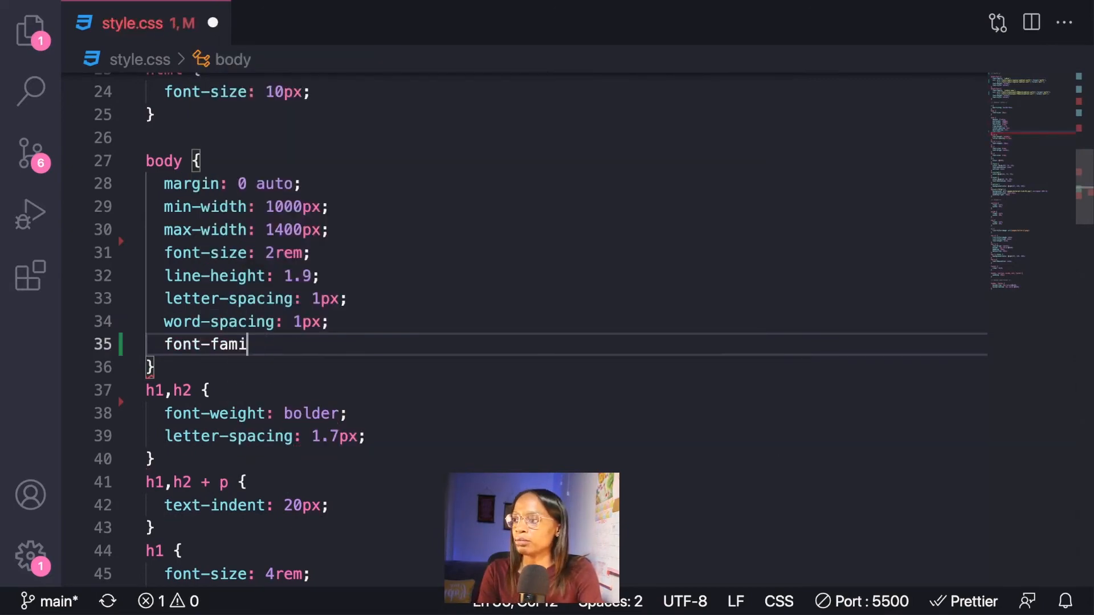
pyautogui.write("ly: '")
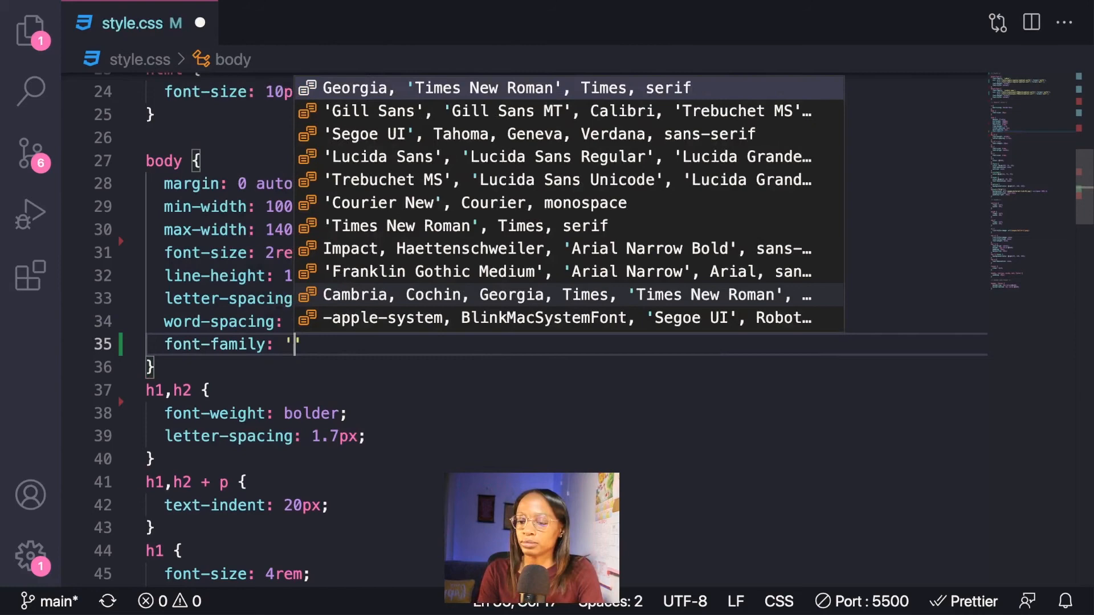
pyautogui.write('cabin')
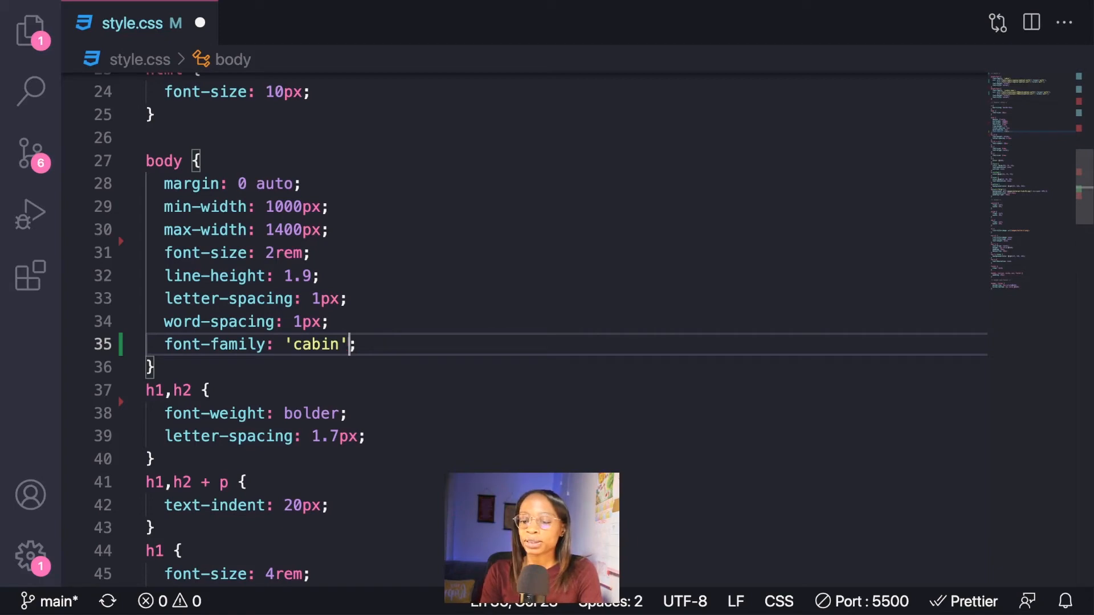
pyautogui.write(',')
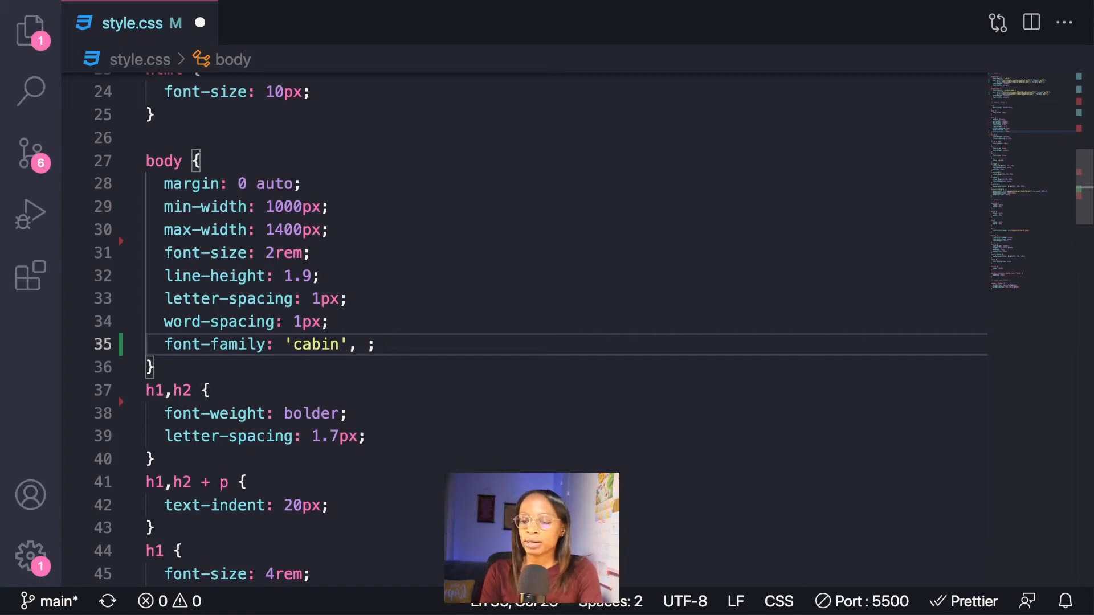
pyautogui.write('sans-seri')
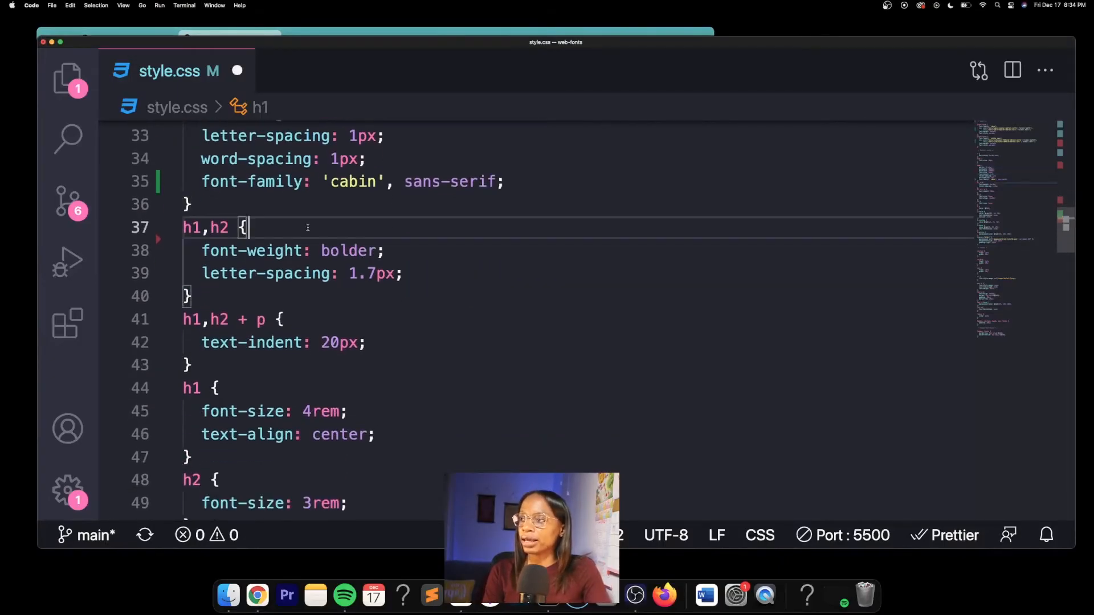
# Give the h1,h2 rule font-family: 'sinkin sans', sans-serif using autocomplete
pyautogui.write('font-family: ;')
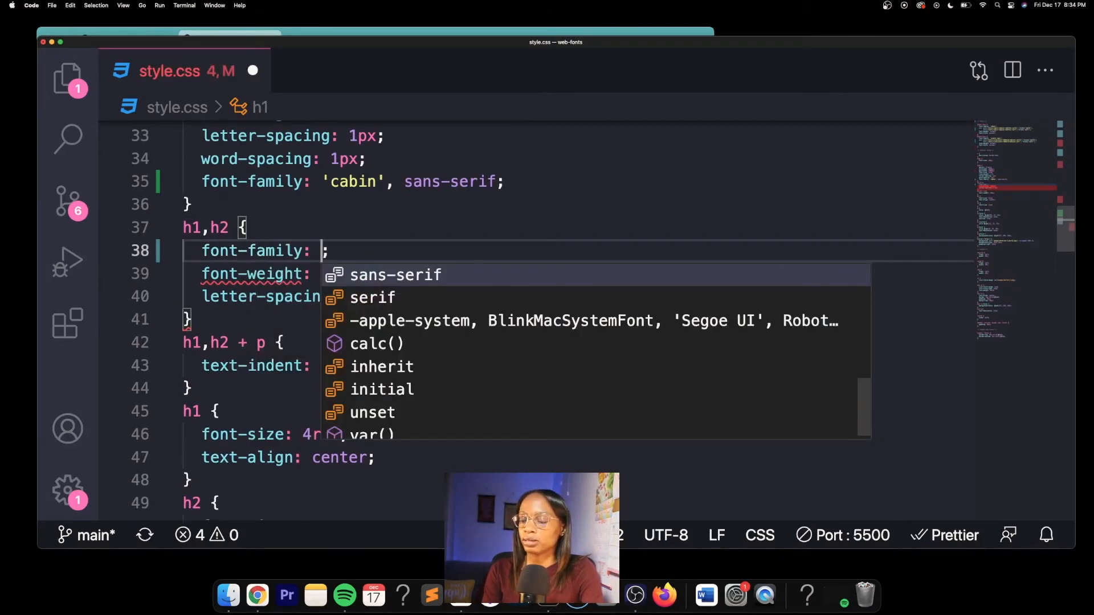
pyautogui.write("'sink'")
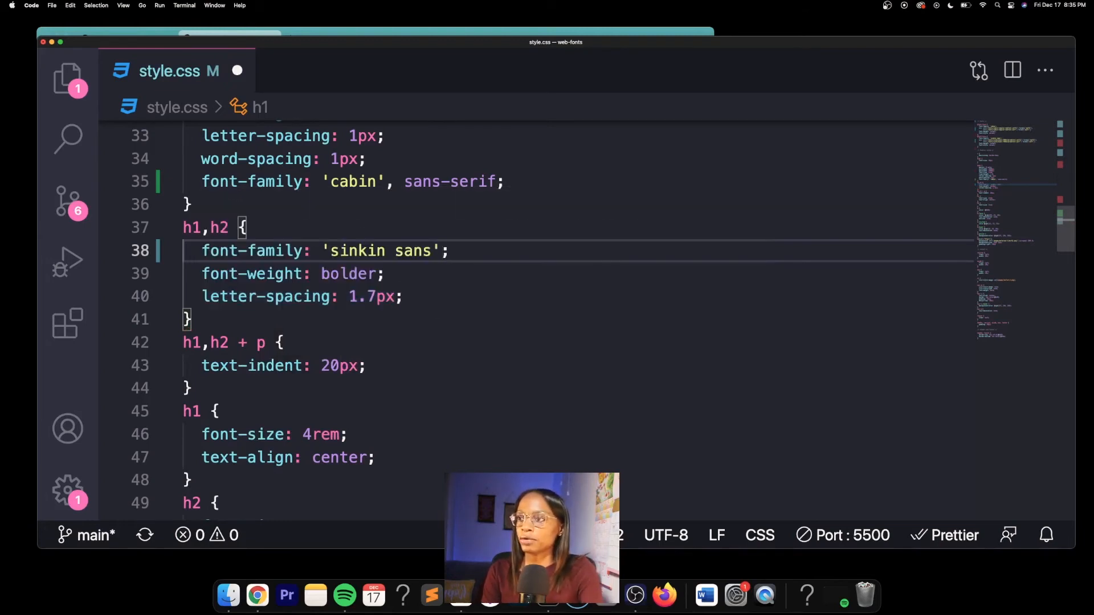
pyautogui.write(', sans')
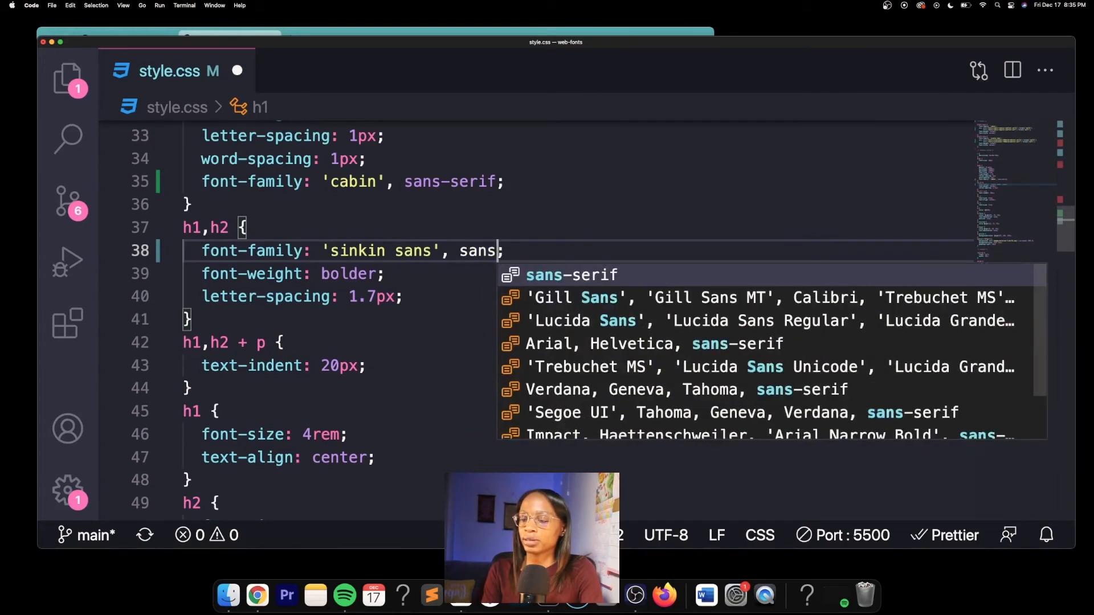
pyautogui.click(257, 594)
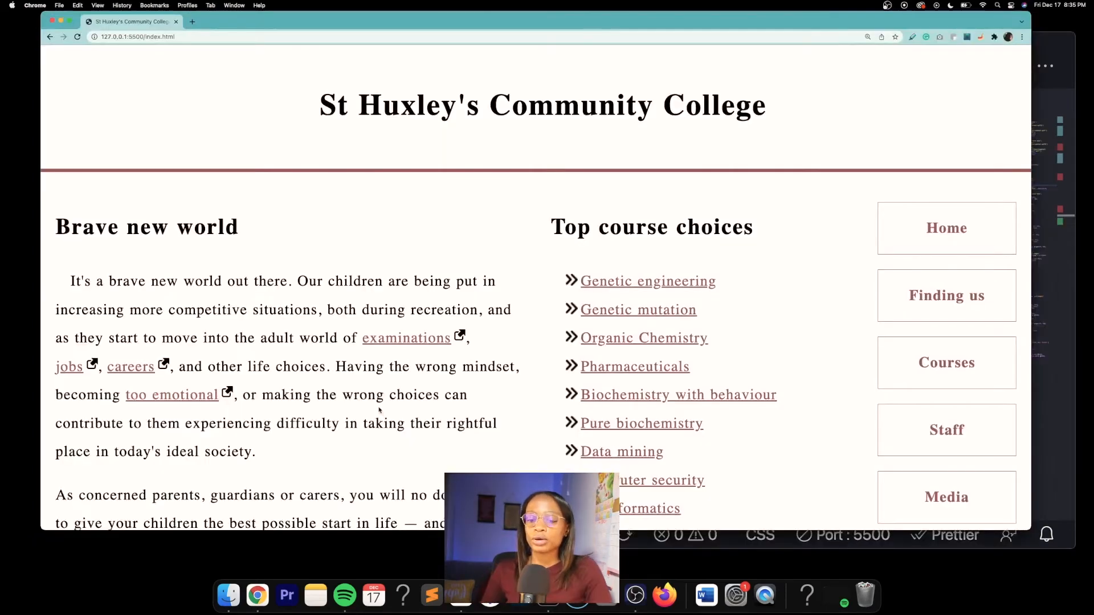
# Scroll the reloaded college page in Chrome to check Sinkin Sans headings and Cabin body text
pyautogui.scroll(-3)
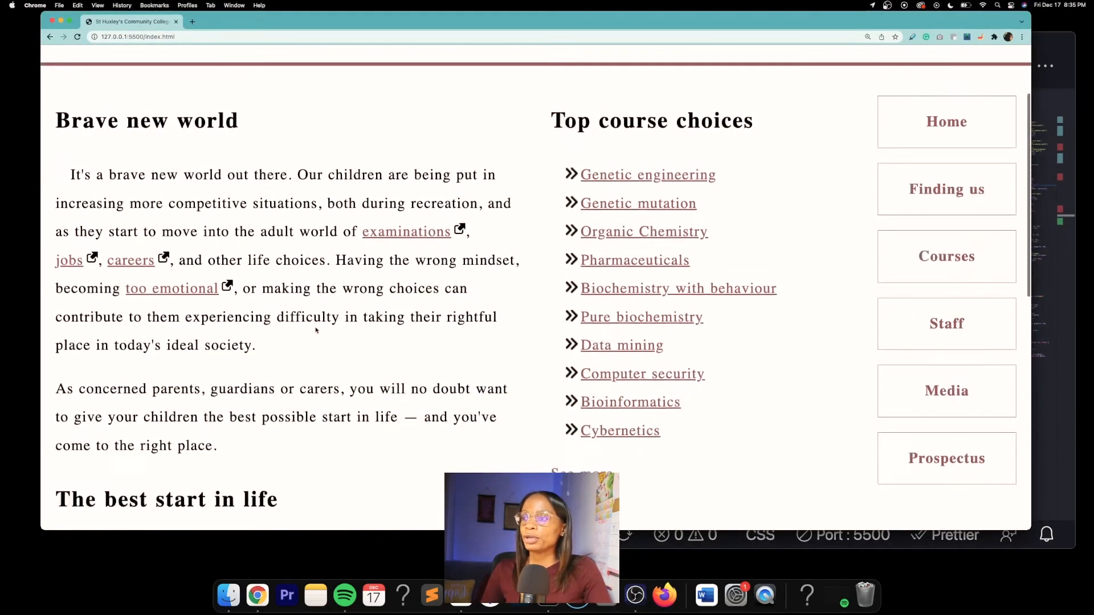
pyautogui.scroll(-3)
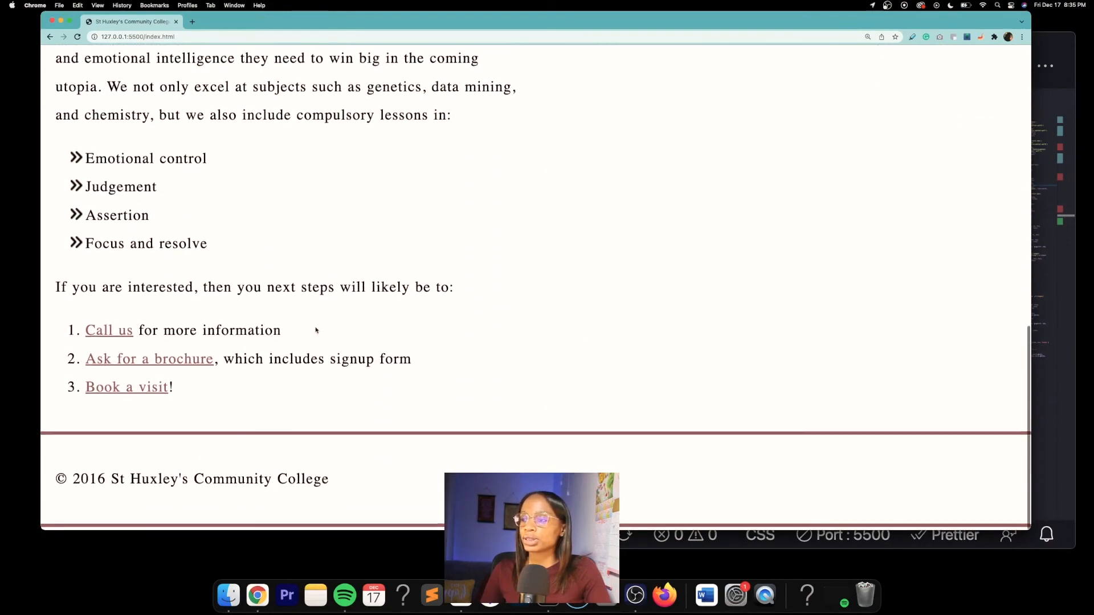
pyautogui.scroll(3)
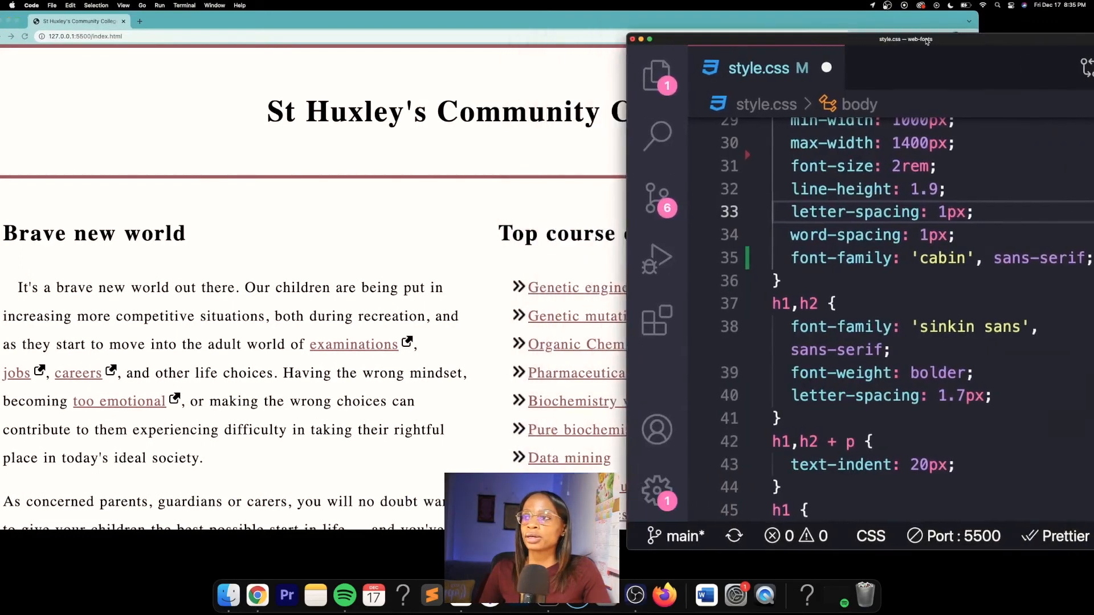
pyautogui.moveTo(856, 211)
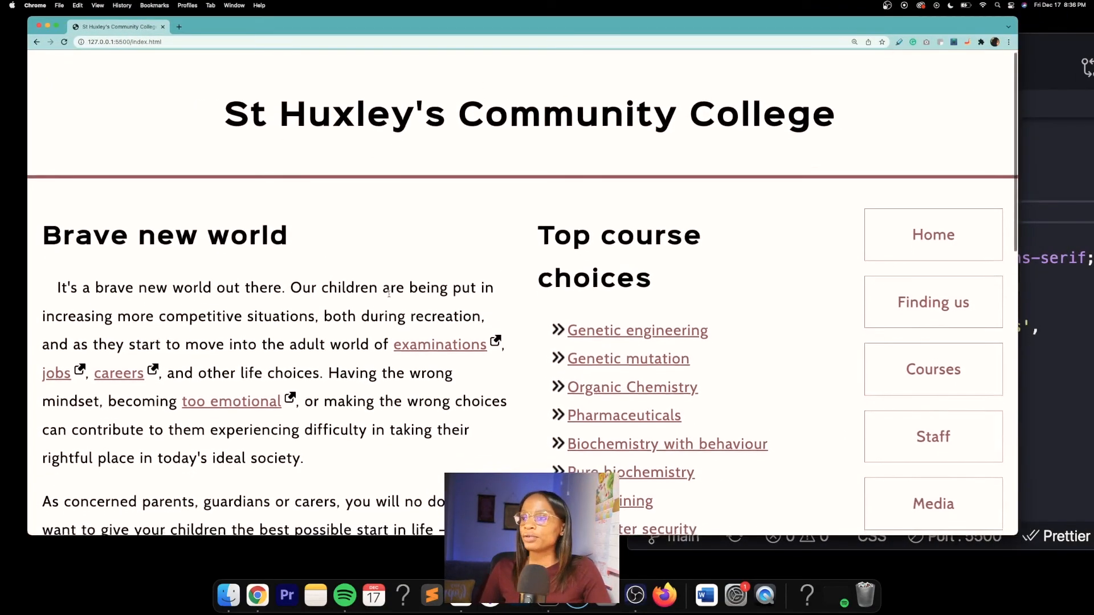
pyautogui.scroll(-3)
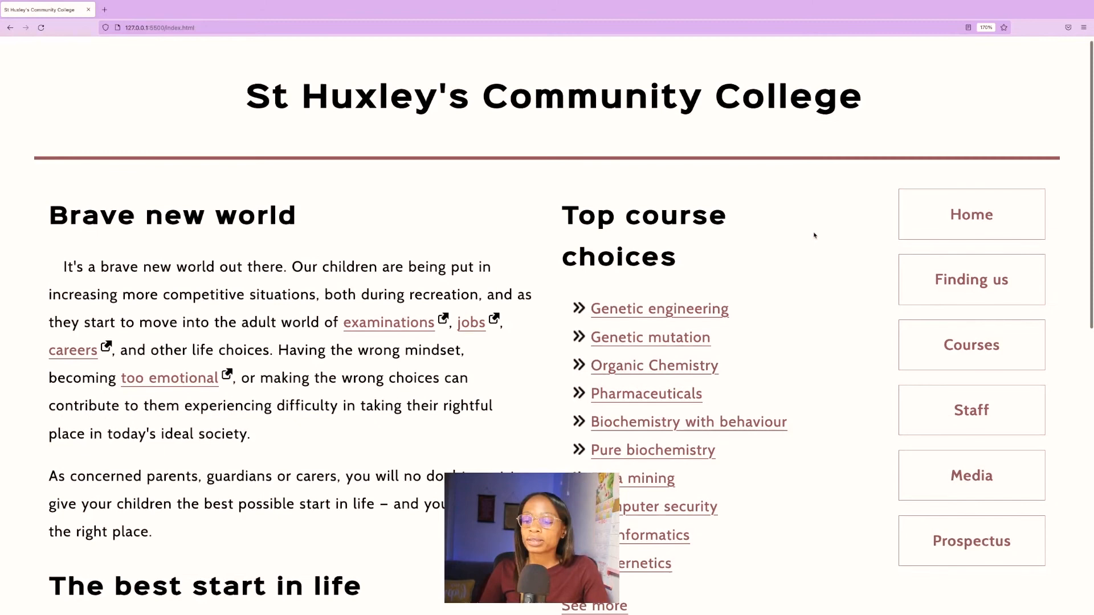
# Scroll down the college page in Firefox to check the custom fonts on a paragraph
pyautogui.scroll(-3)
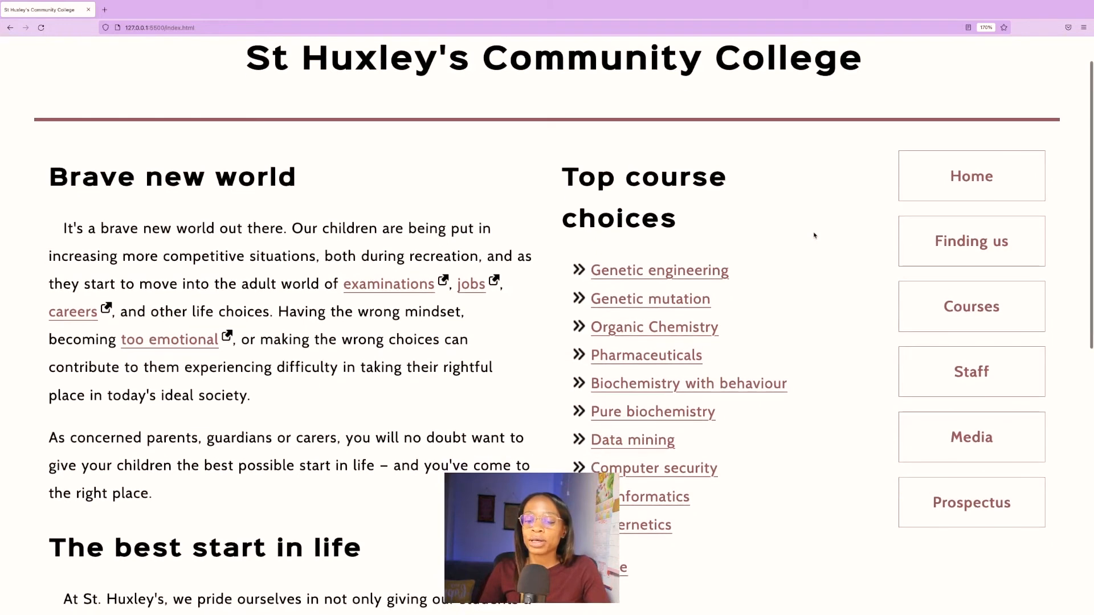
pyautogui.scroll(-3)
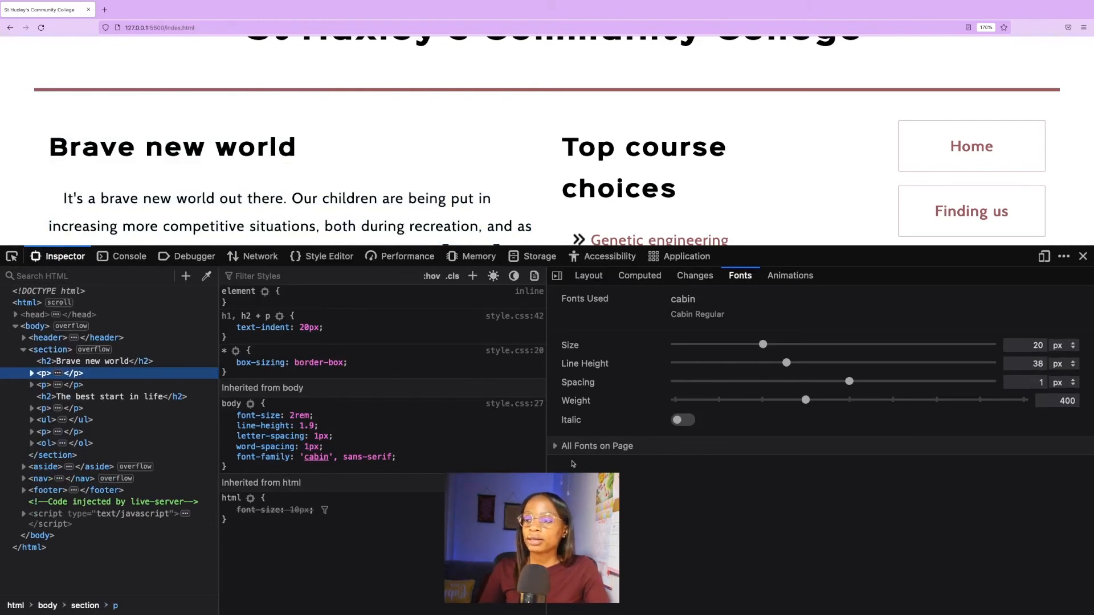
# Expand All Fonts on Page and preview the webfonts with sample text 'Jashelch TV :)'
pyautogui.click(597, 446)
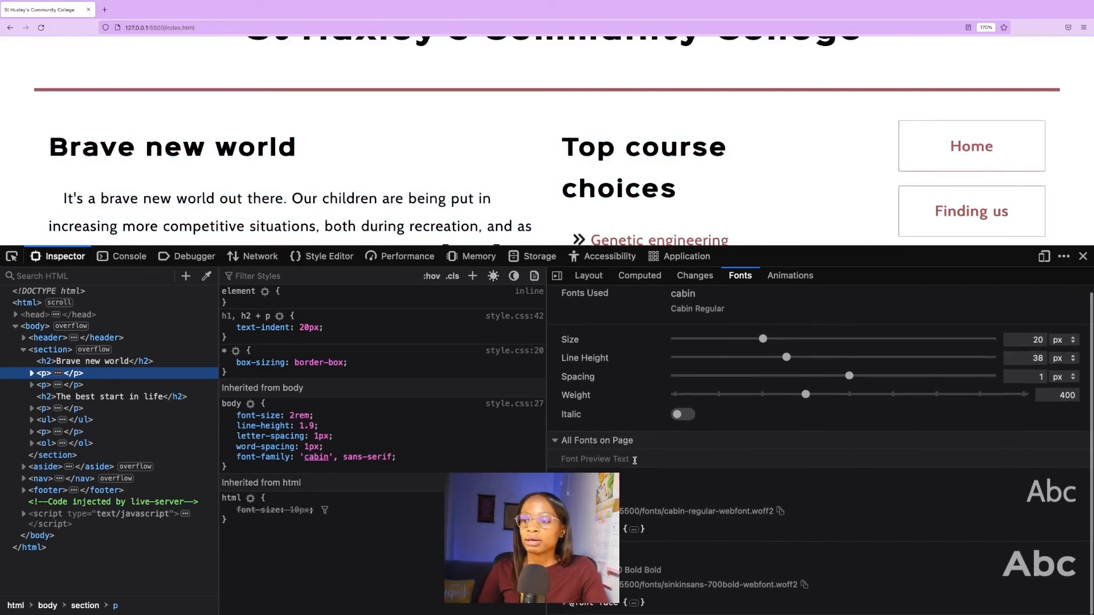
pyautogui.write('Jashele Te')
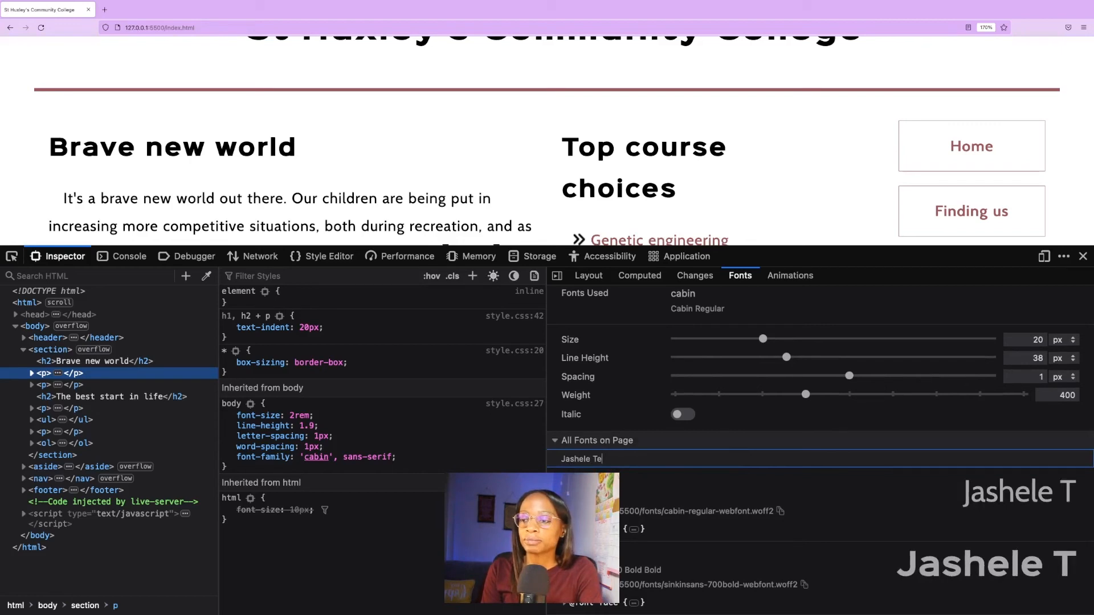
pyautogui.write('ch TV :)')
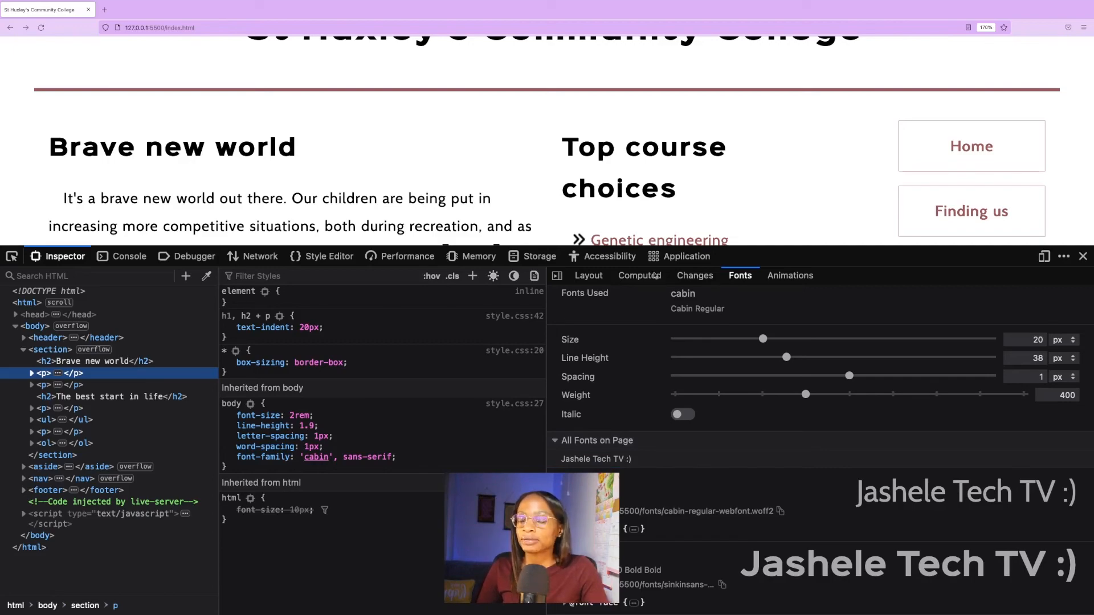
pyautogui.click(220, 21)
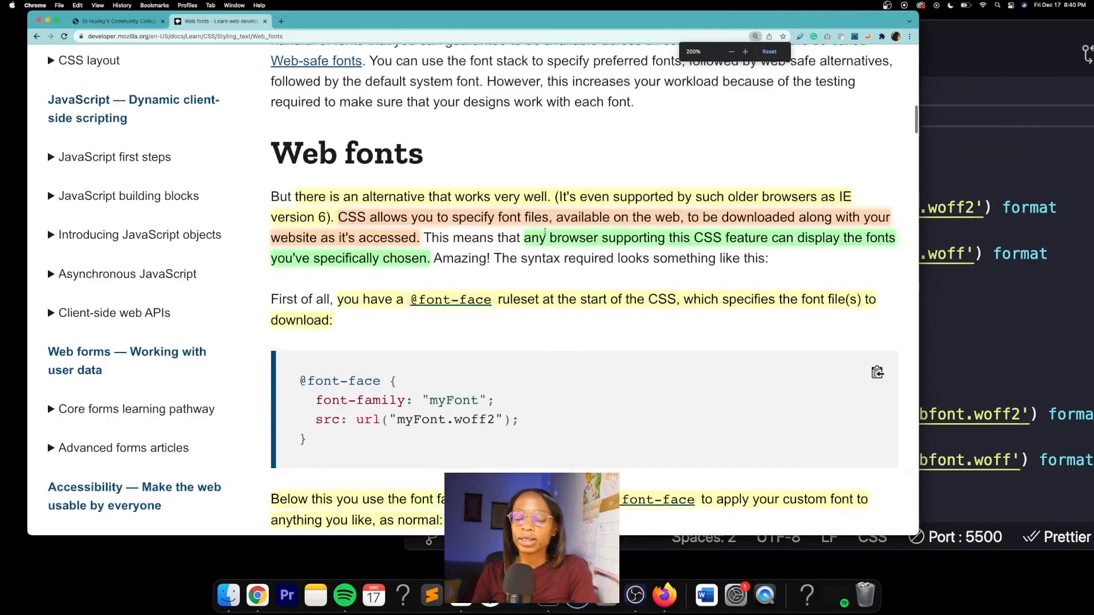
# Zoom in on the MDN Web fonts article in Chrome
pyautogui.click(744, 52)
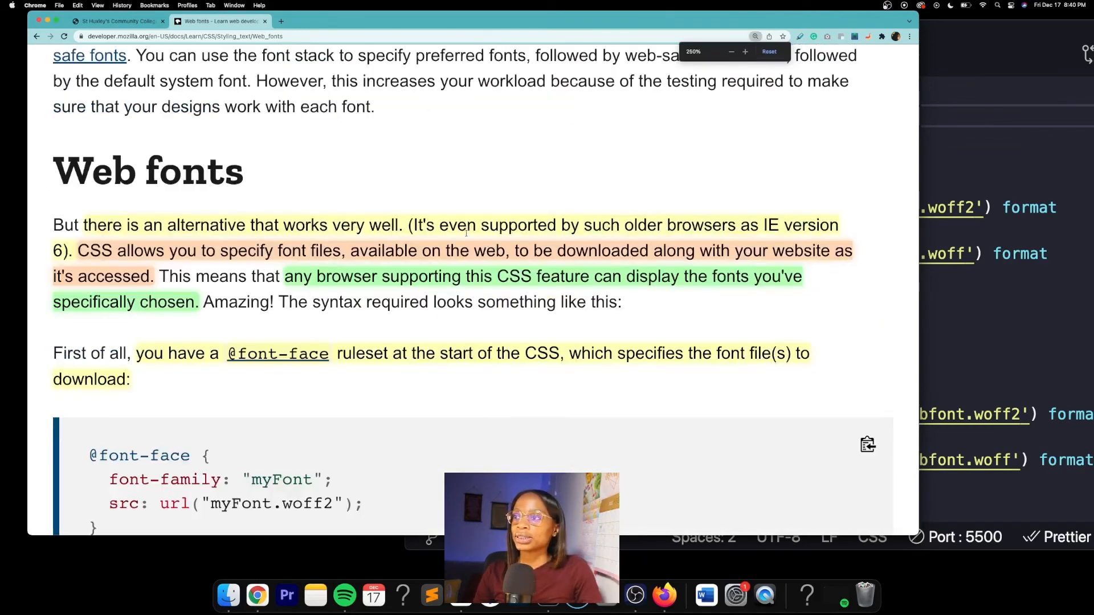